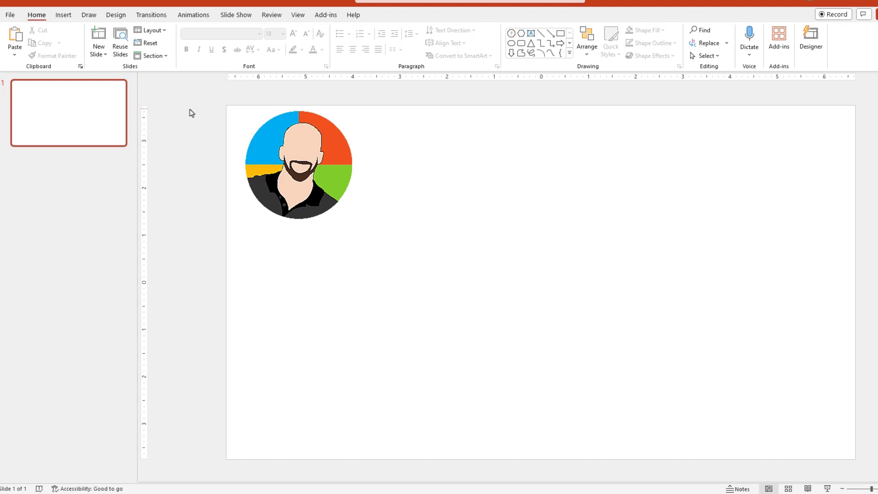
Step: Insert a dark slate-blue rectangle covering the whole slide over the cartoon portrait
{"action": "left_click", "coordinate": [211, 39]}
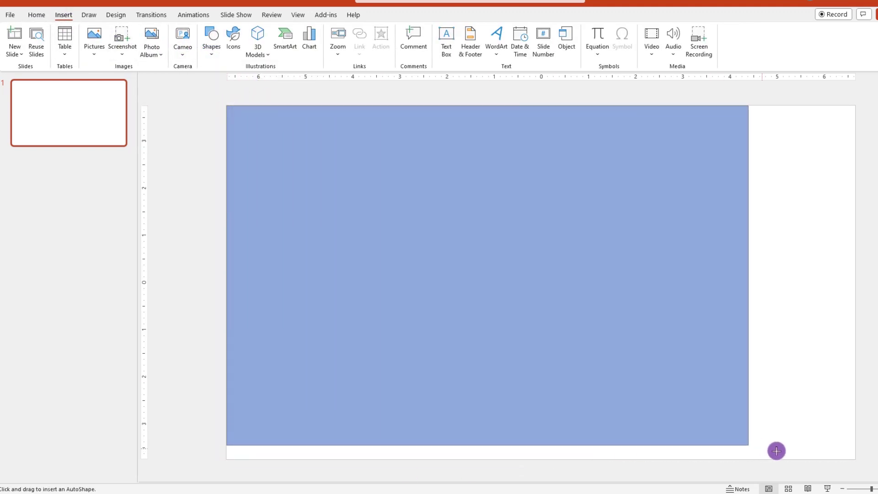
{"action": "left_click", "coordinate": [484, 280]}
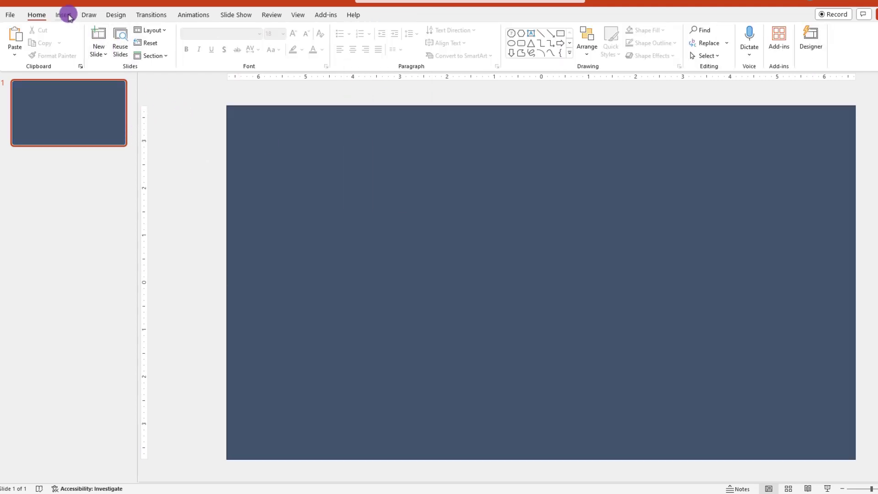
Step: Place a hexagon near the top-right corner and fill it white
{"action": "left_click", "coordinate": [63, 15]}
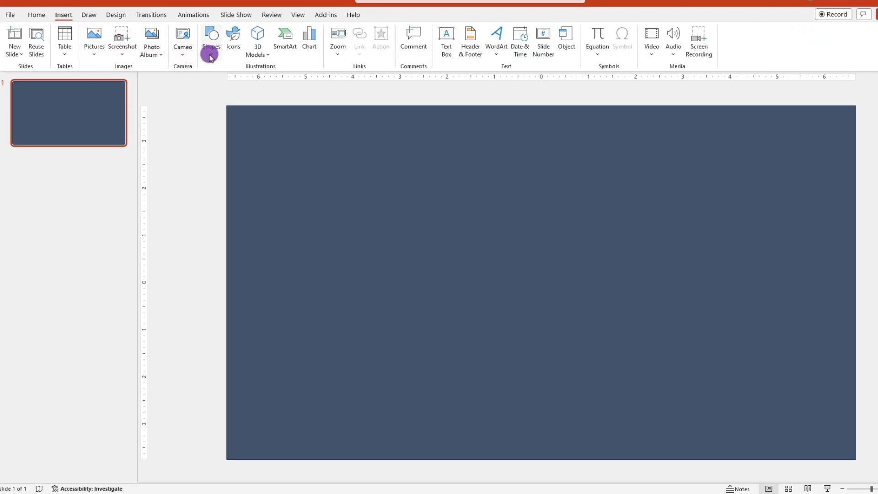
{"action": "left_click", "coordinate": [212, 39]}
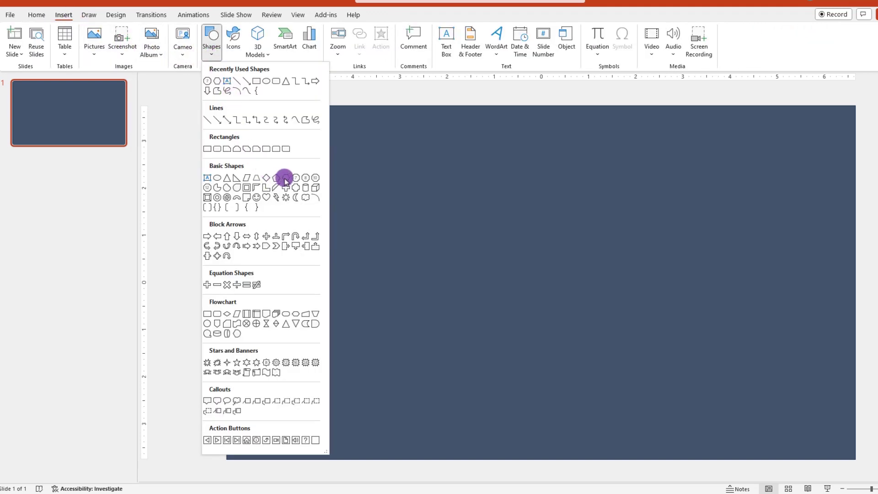
{"action": "left_click", "coordinate": [295, 178]}
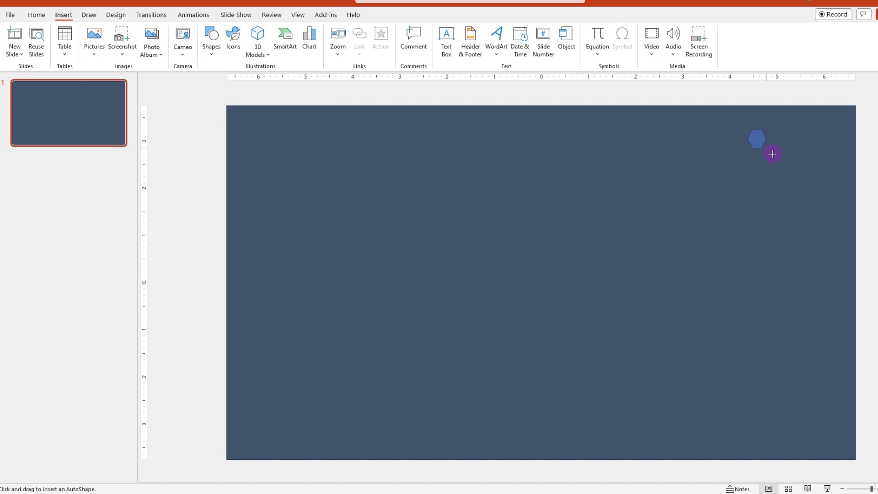
{"action": "left_click", "coordinate": [772, 154]}
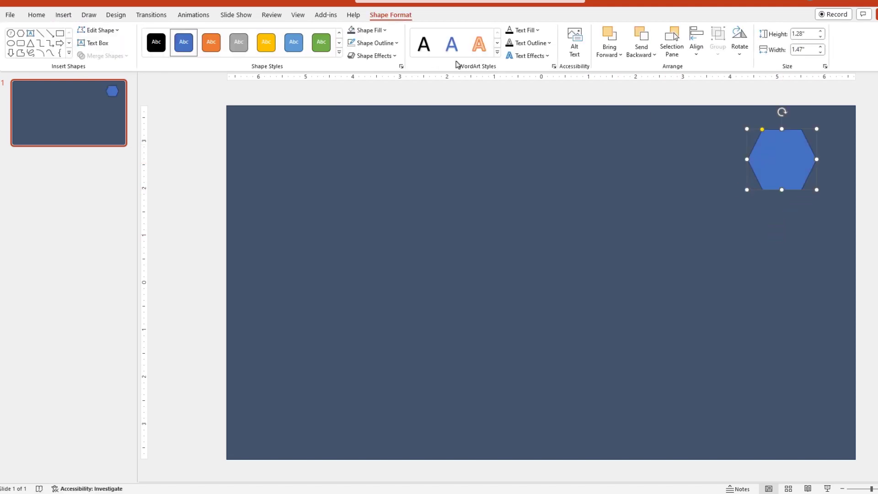
{"action": "left_click", "coordinate": [366, 29]}
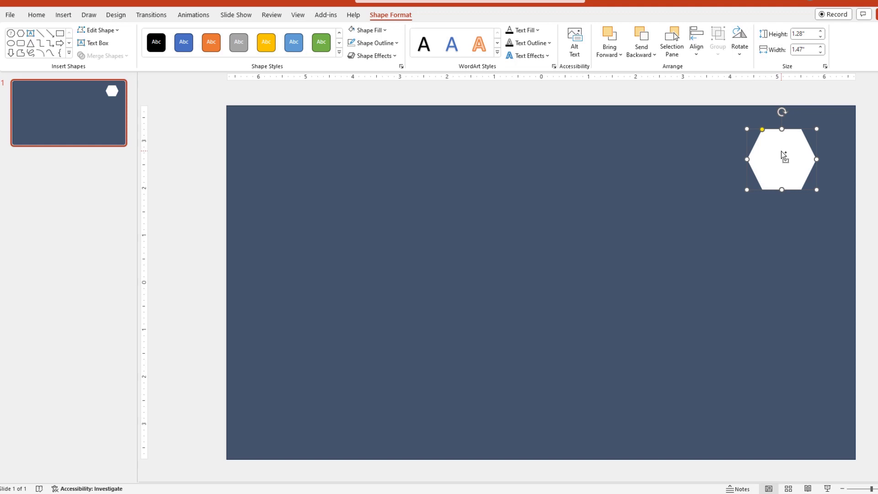
Step: Duplicate the white hexagon with Ctrl+D into a honeycomb cluster on the right side
{"action": "key", "text": "ctrl+d"}
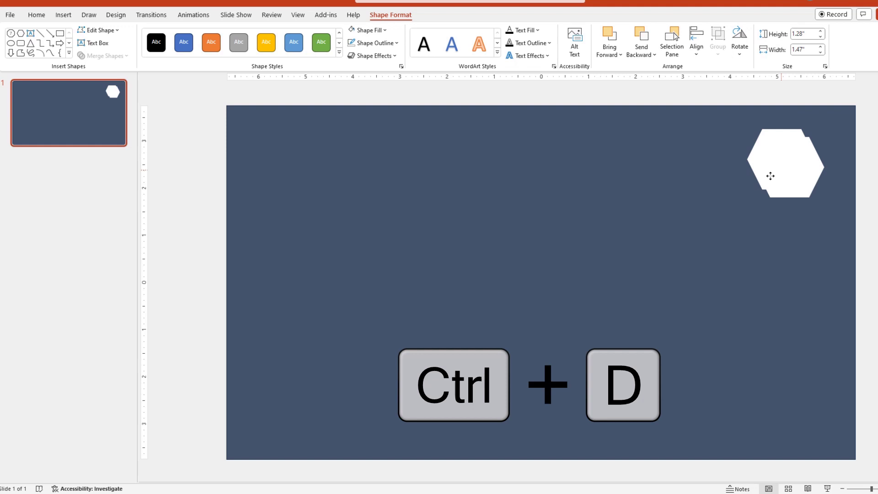
{"action": "left_click_drag", "start_coordinate": [785, 163], "coordinate": [721, 197]}
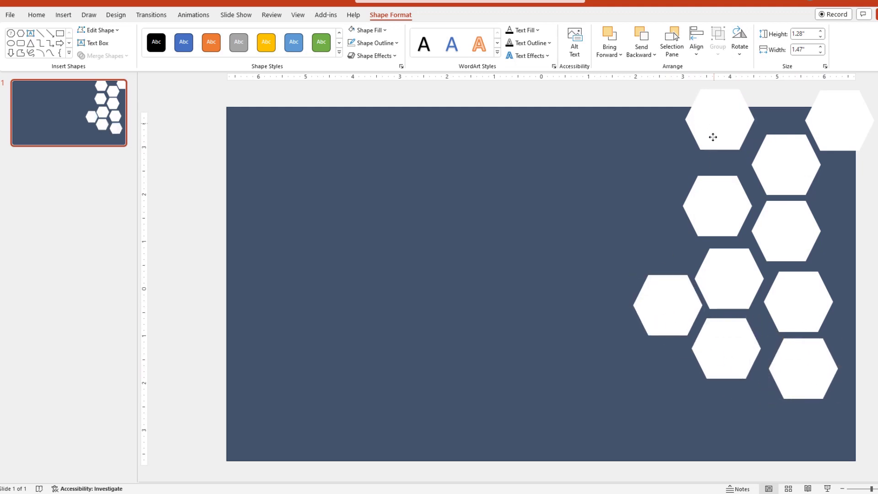
{"action": "left_click", "coordinate": [664, 234]}
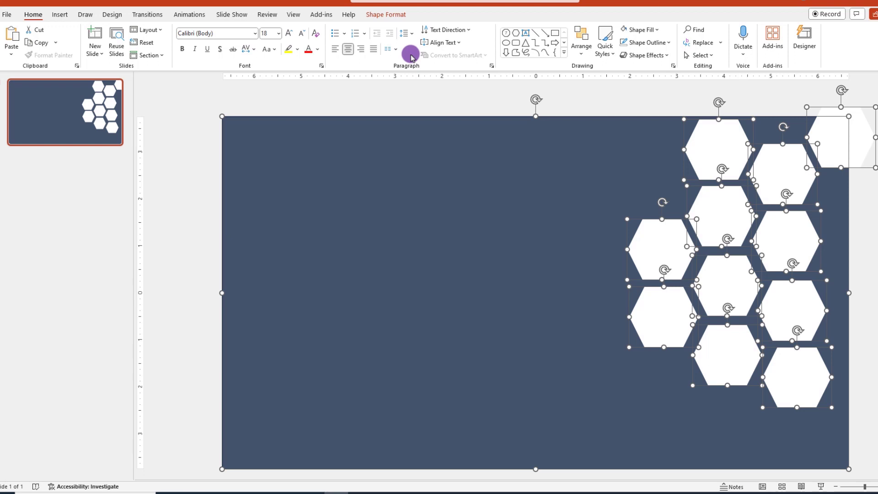
Step: Fragment the background rectangle and hexagons via Merge Shapes > Fragment
{"action": "left_click", "coordinate": [385, 14]}
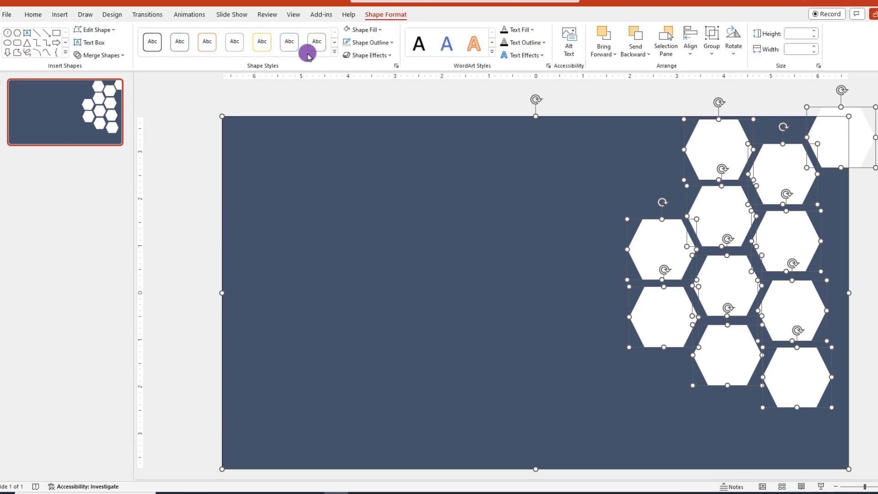
{"action": "left_click", "coordinate": [99, 54]}
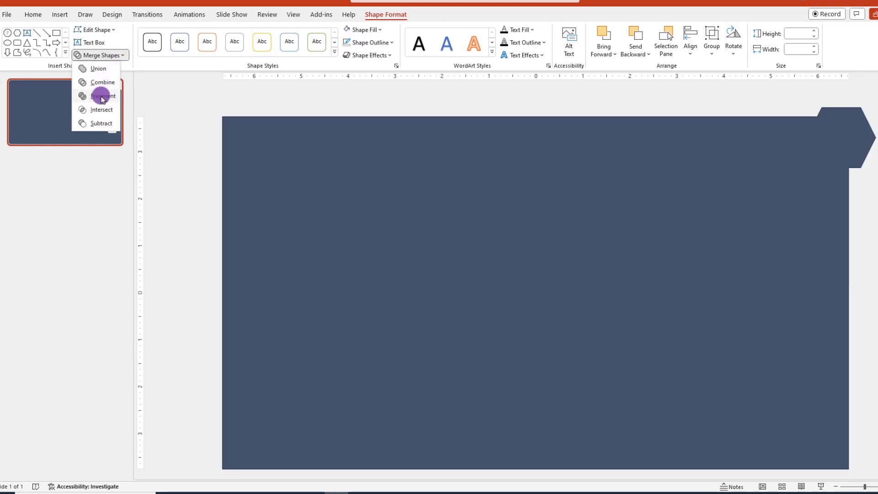
{"action": "left_click", "coordinate": [102, 96]}
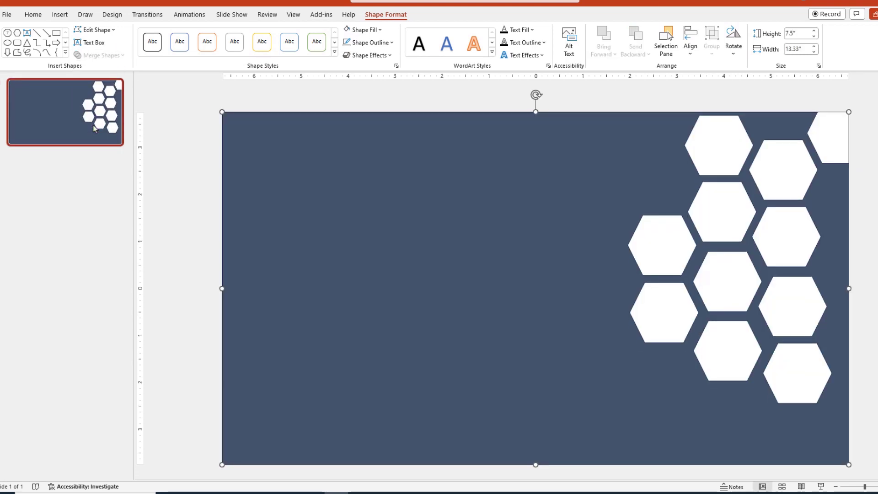
{"action": "mouse_move", "coordinate": [178, 216]}
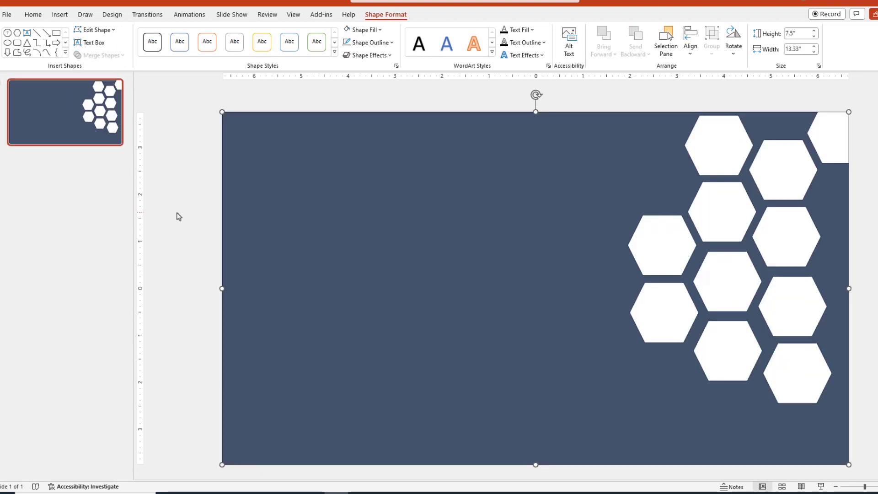
{"action": "mouse_move", "coordinate": [284, 108]}
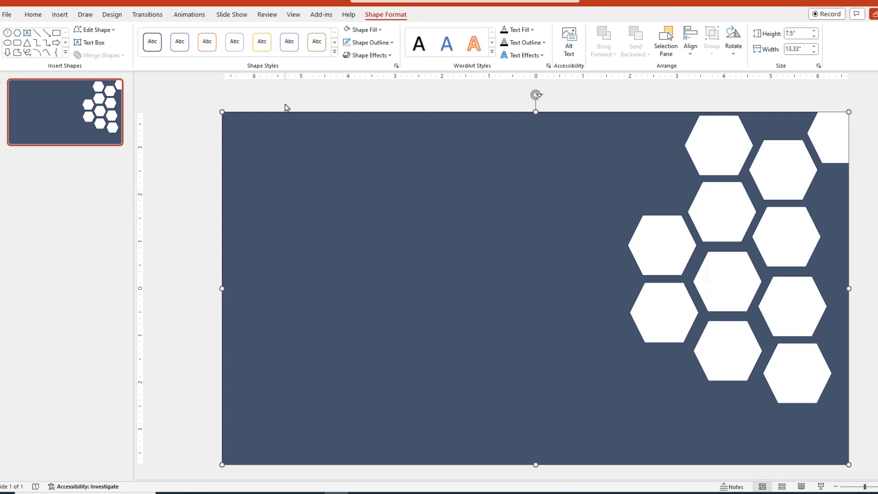
Step: Insert a stock image found by searching 'office inter', the brick-ceiling office photo
{"action": "left_click", "coordinate": [59, 14]}
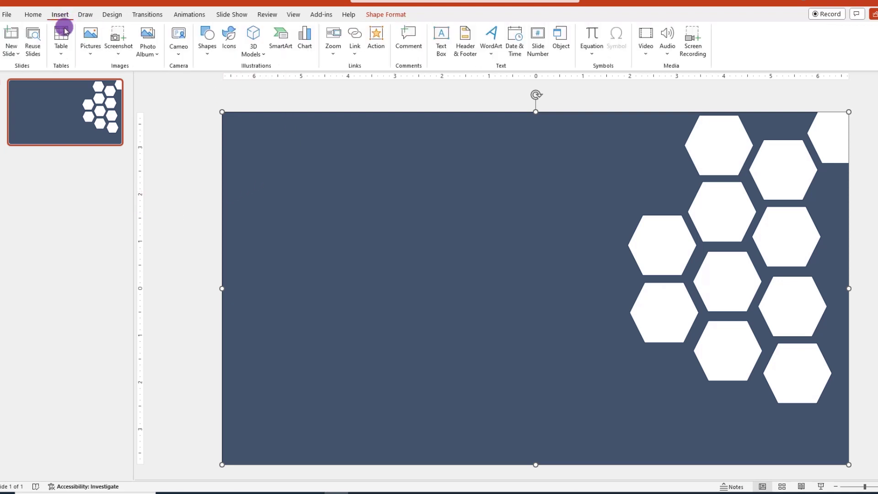
{"action": "left_click", "coordinate": [91, 39]}
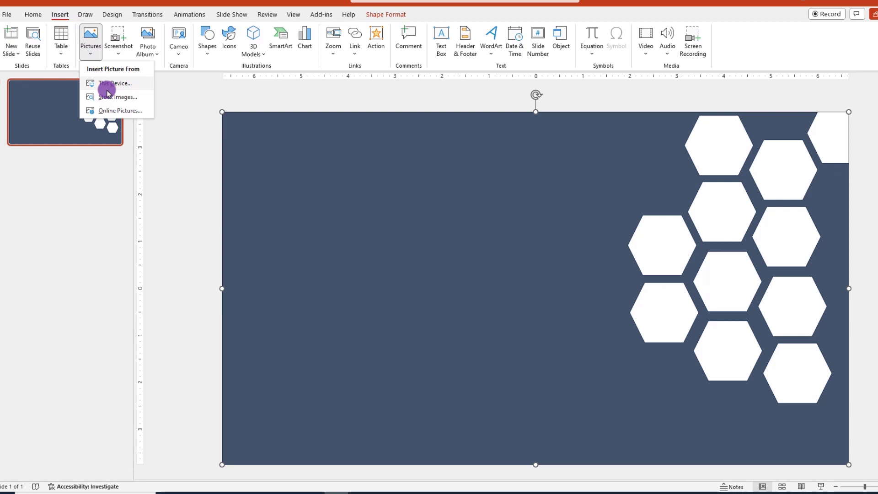
{"action": "left_click", "coordinate": [118, 96]}
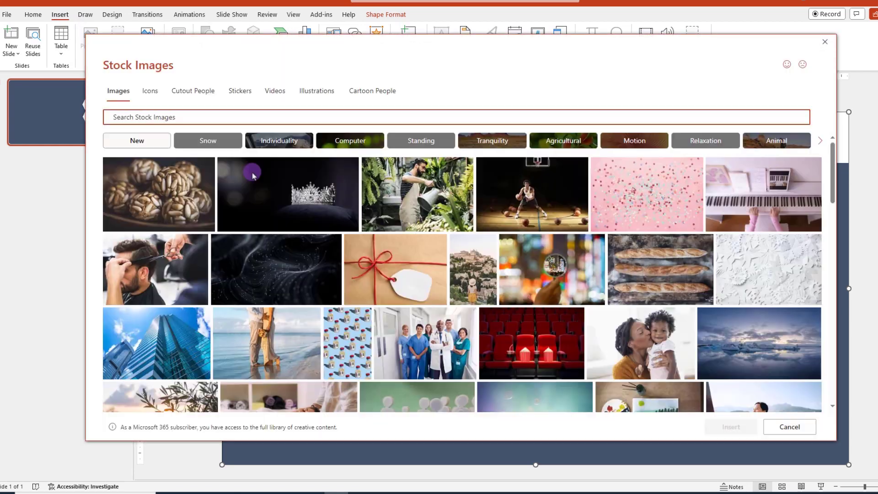
{"action": "type", "text": "office interior"}
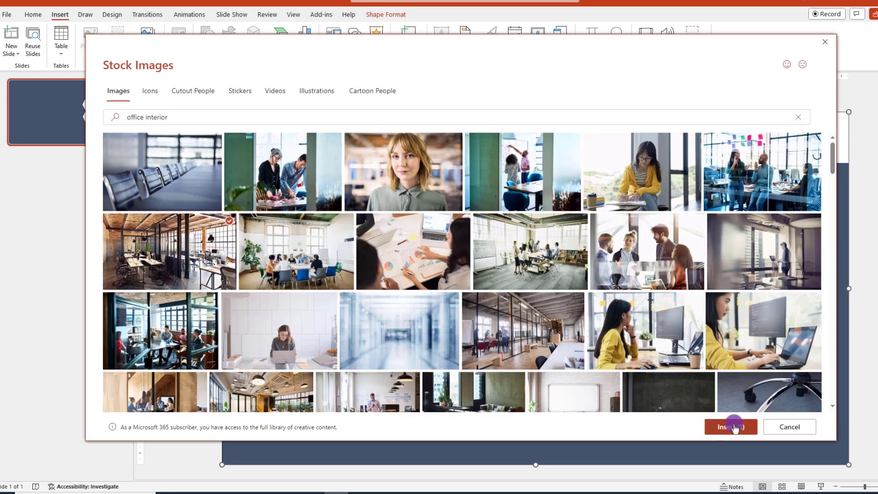
{"action": "left_click", "coordinate": [729, 426]}
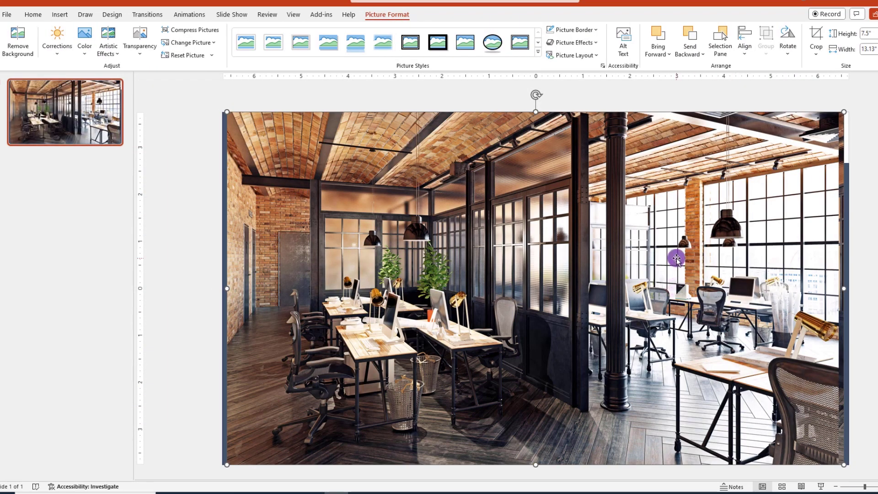
Step: Cut the office photo to show through the hexagons and move the portrait to slide centre
{"action": "right_click", "coordinate": [675, 259]}
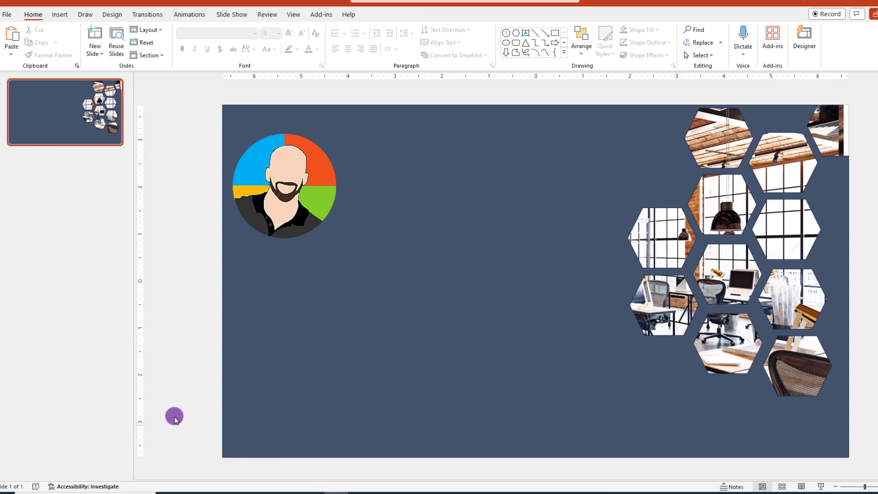
{"action": "left_click_drag", "start_coordinate": [283, 184], "coordinate": [492, 249]}
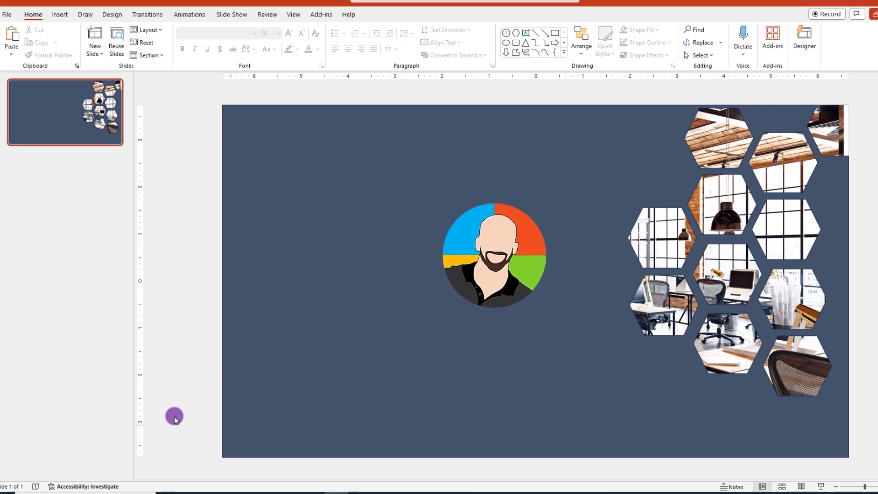
{"action": "left_click_drag", "start_coordinate": [493, 255], "coordinate": [519, 262]}
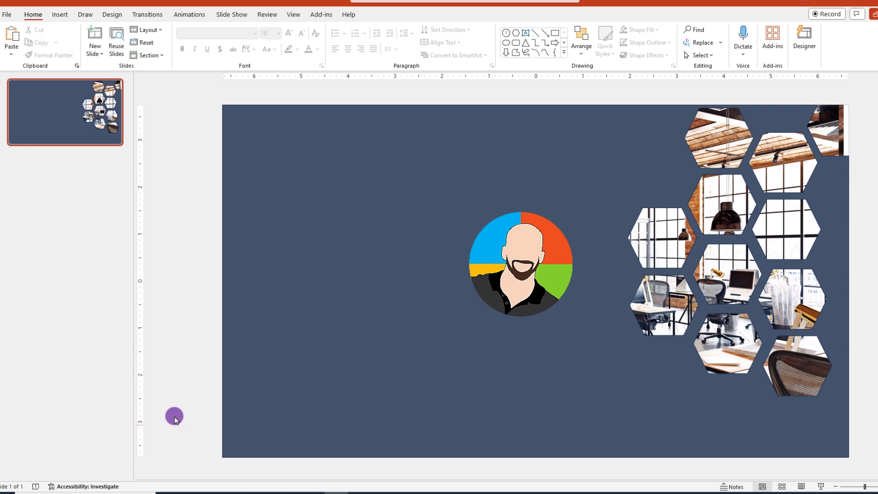
Step: Centre the cartoon portrait, then duplicate the first slide
{"action": "left_click", "coordinate": [146, 13]}
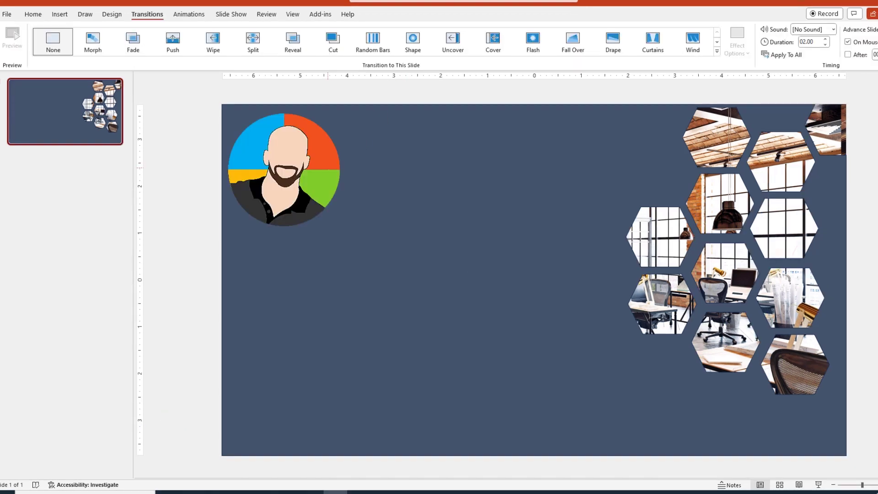
{"action": "left_click_drag", "start_coordinate": [282, 166], "coordinate": [449, 253]}
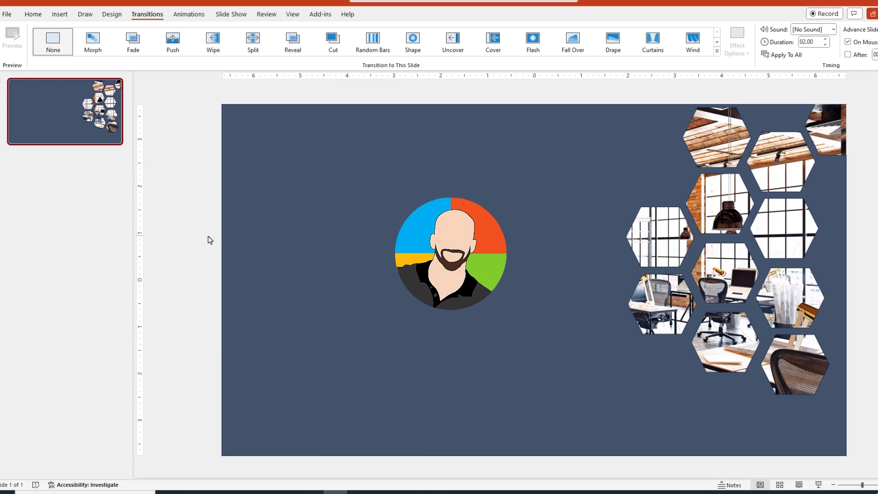
{"action": "left_click", "coordinate": [32, 14]}
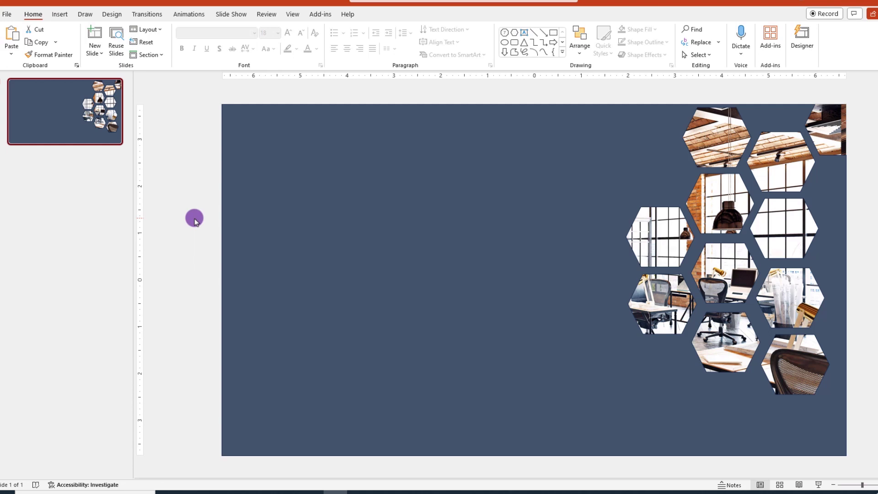
{"action": "right_click", "coordinate": [64, 110]}
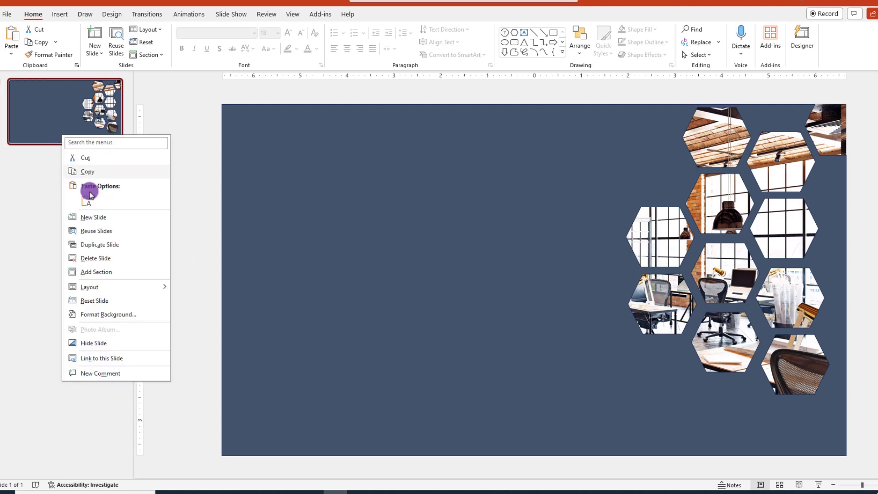
{"action": "left_click", "coordinate": [99, 244]}
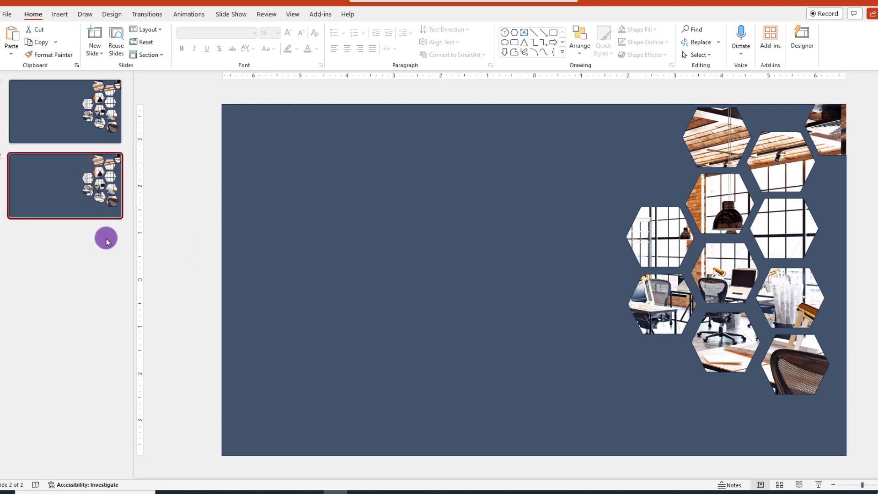
{"action": "mouse_move", "coordinate": [776, 216]}
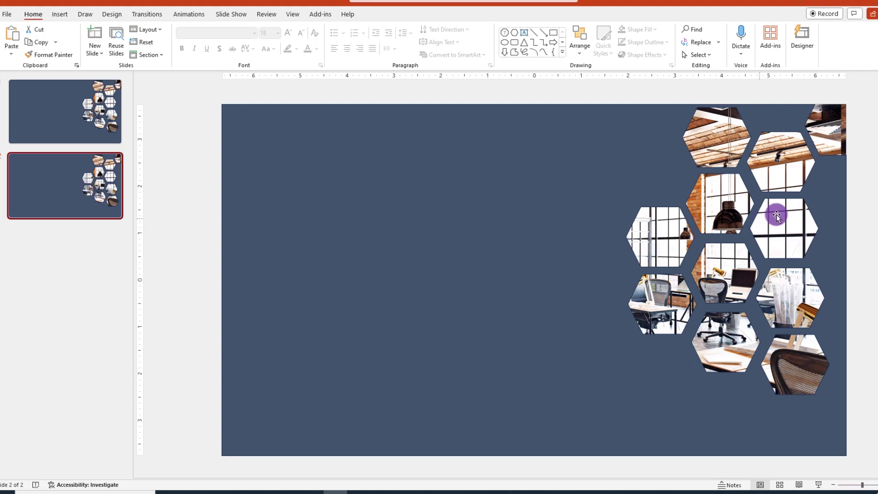
Step: Select both slides and apply the Morph transition to them
{"action": "left_click", "coordinate": [776, 216]}
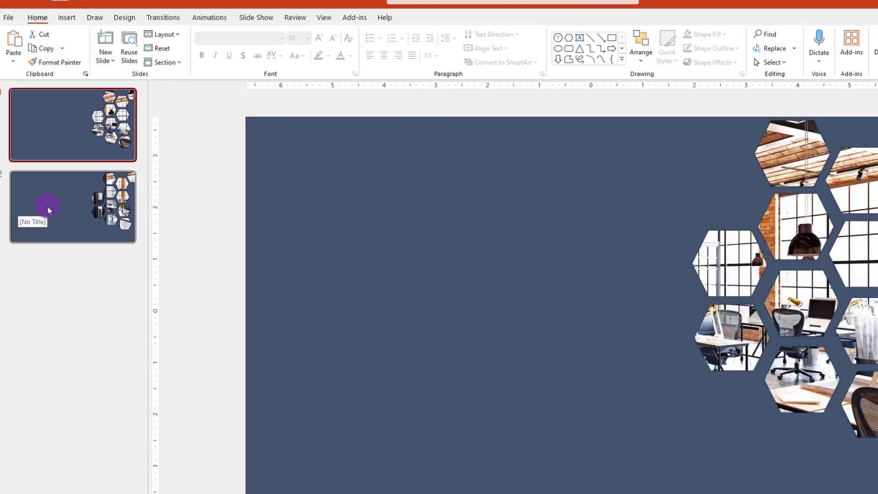
{"action": "left_click", "coordinate": [71, 206]}
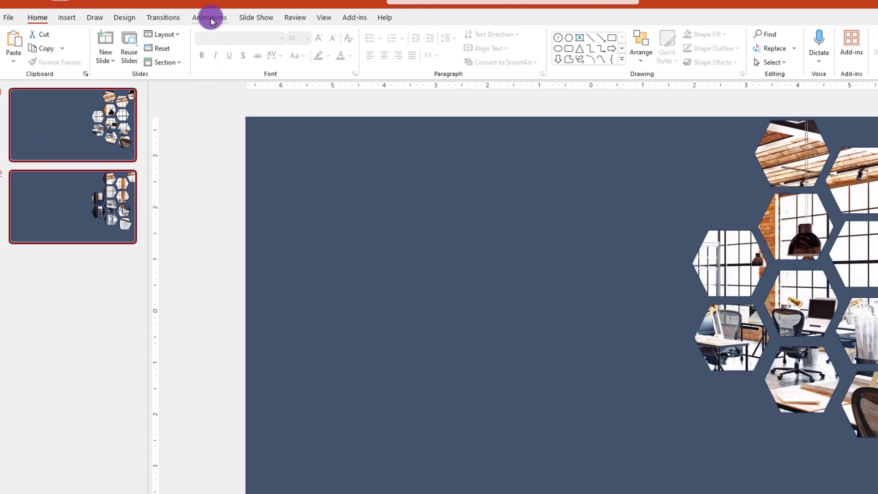
{"action": "left_click", "coordinate": [163, 17]}
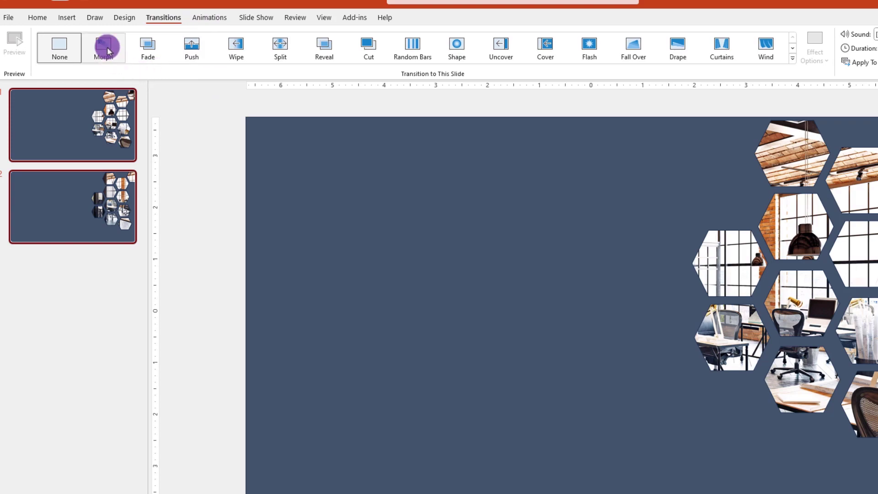
{"action": "left_click", "coordinate": [103, 47]}
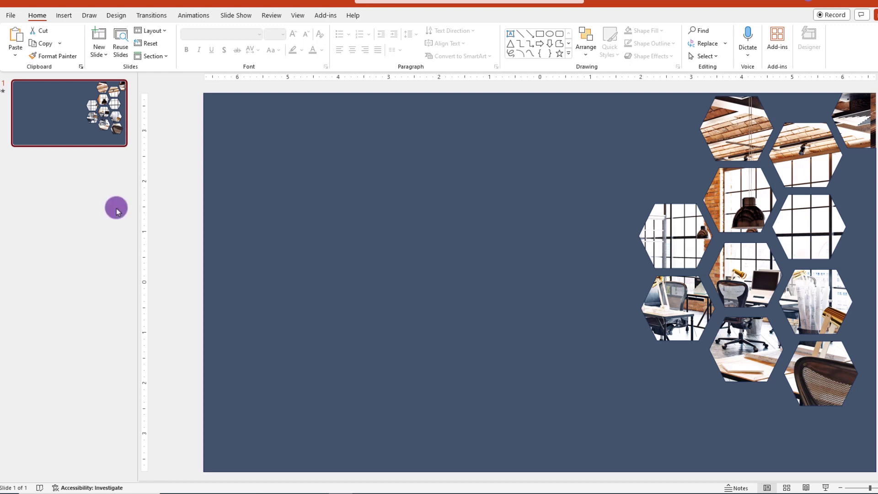
{"action": "mouse_move", "coordinate": [79, 146]}
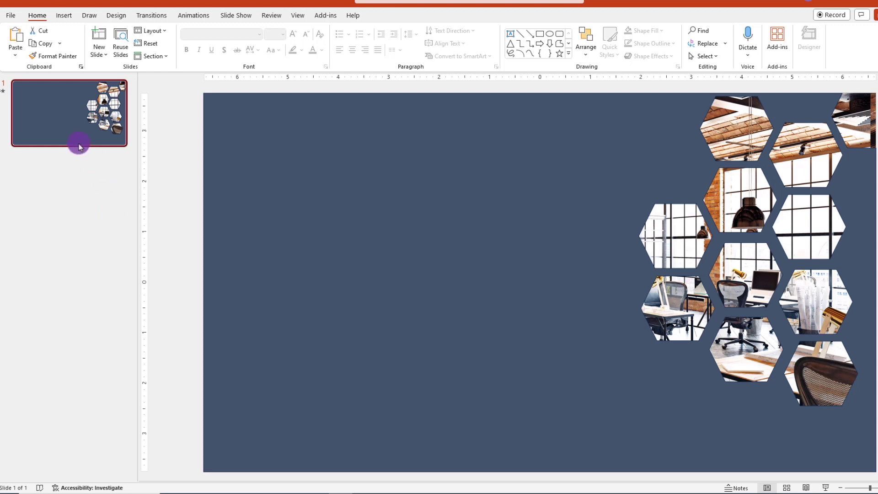
Step: Duplicate the hexagon collage slide and select the photo behind its hexagons
{"action": "right_click", "coordinate": [79, 117]}
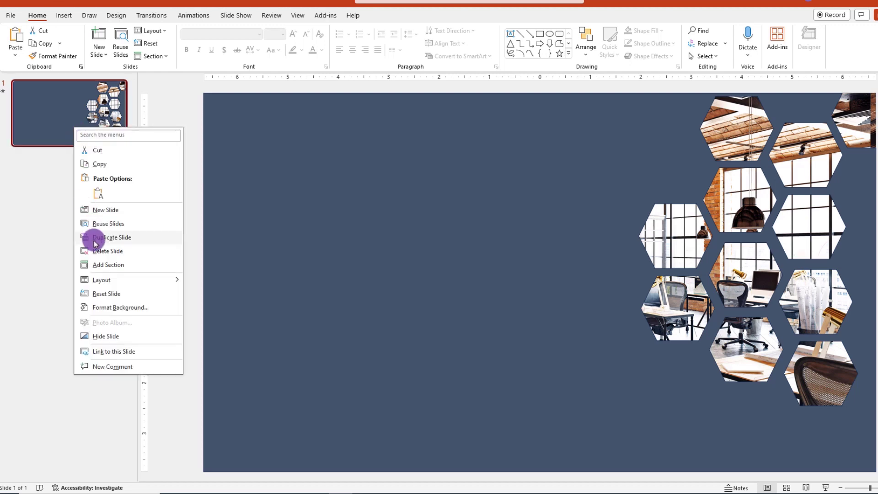
{"action": "left_click", "coordinate": [112, 236]}
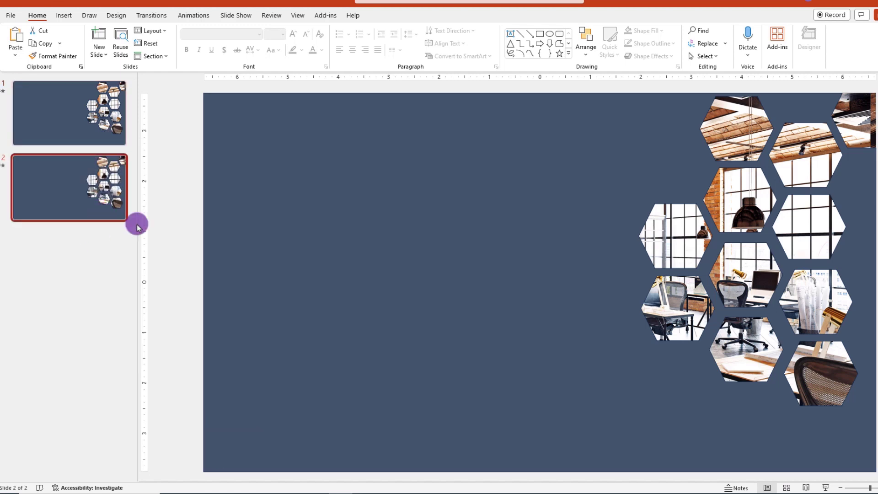
{"action": "left_click", "coordinate": [747, 204]}
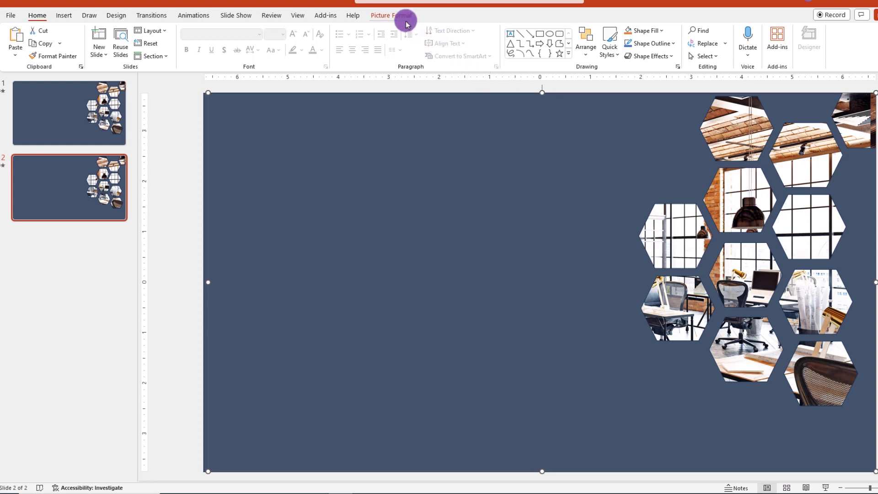
Step: Replace the copy's photo with a different office stock image via Change Picture
{"action": "left_click", "coordinate": [391, 16]}
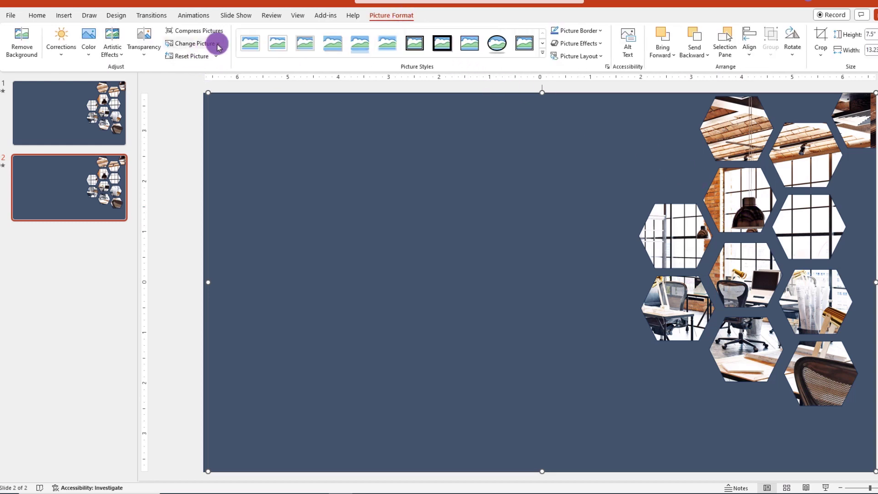
{"action": "left_click", "coordinate": [195, 43]}
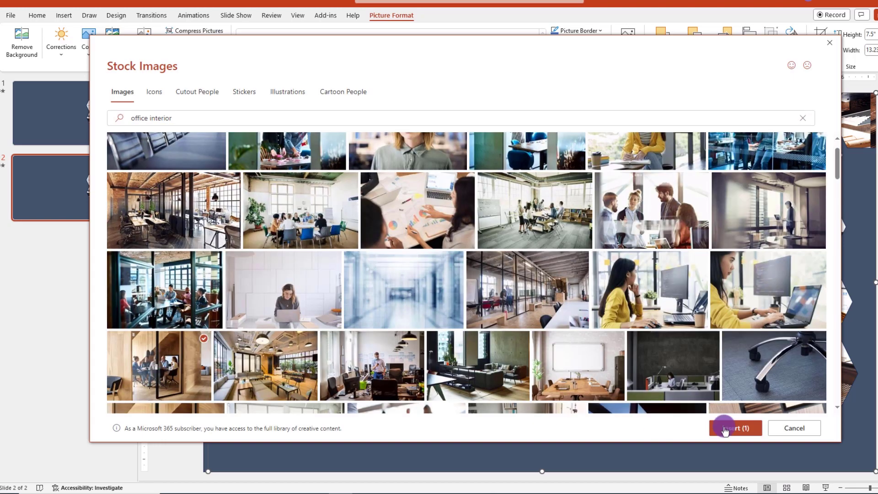
{"action": "left_click", "coordinate": [735, 428]}
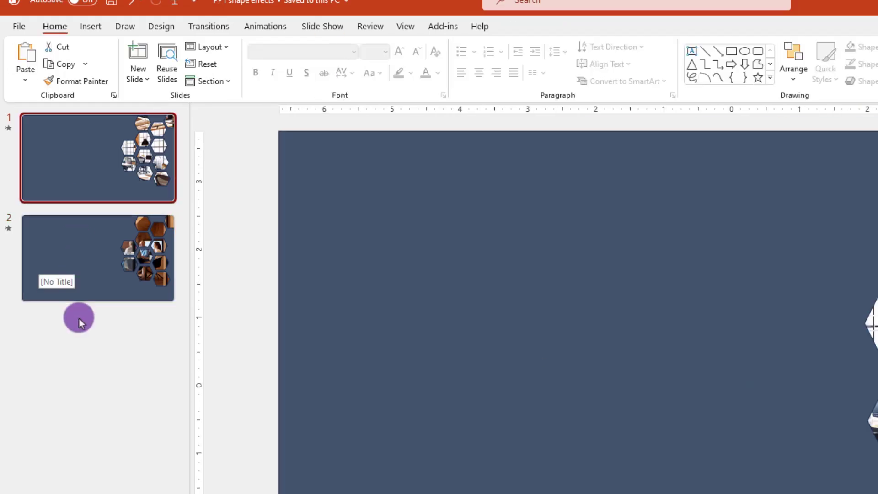
{"action": "left_click", "coordinate": [207, 27]}
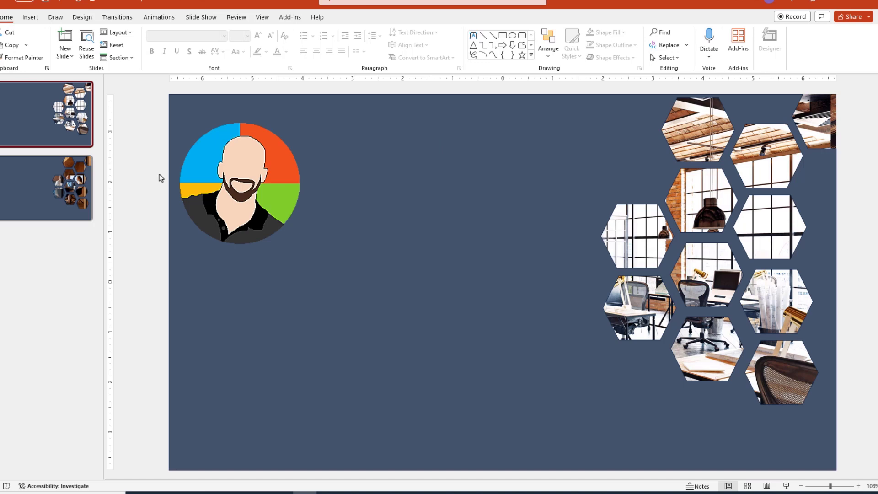
{"action": "left_click_drag", "start_coordinate": [239, 180], "coordinate": [306, 268]}
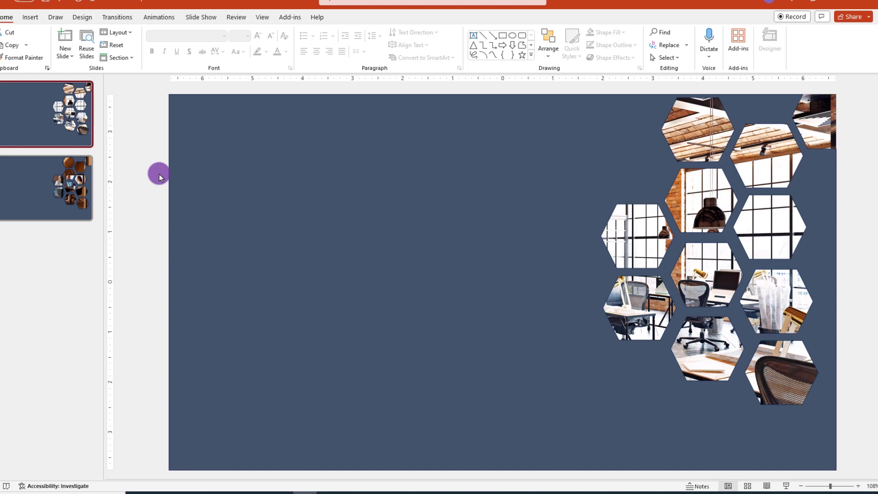
Step: Rename the first slide's office photo to '!!Office Picture' in the Selection Pane
{"action": "left_click", "coordinate": [714, 206]}
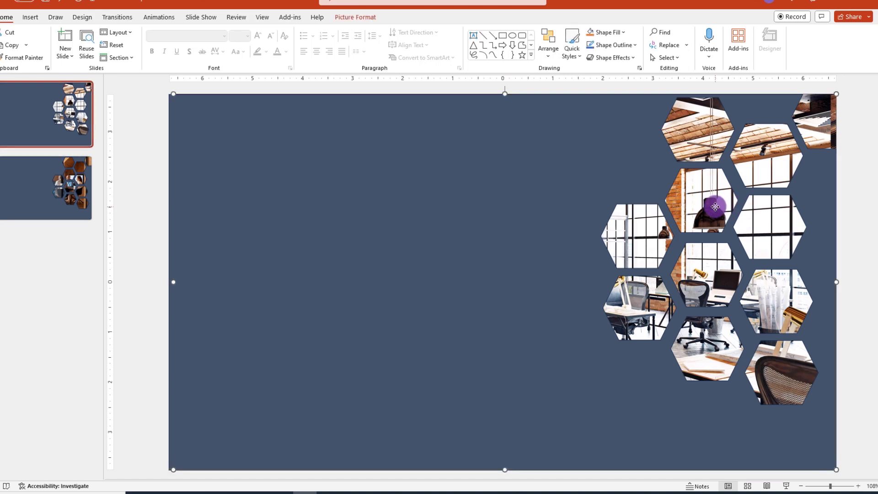
{"action": "mouse_move", "coordinate": [540, 128]}
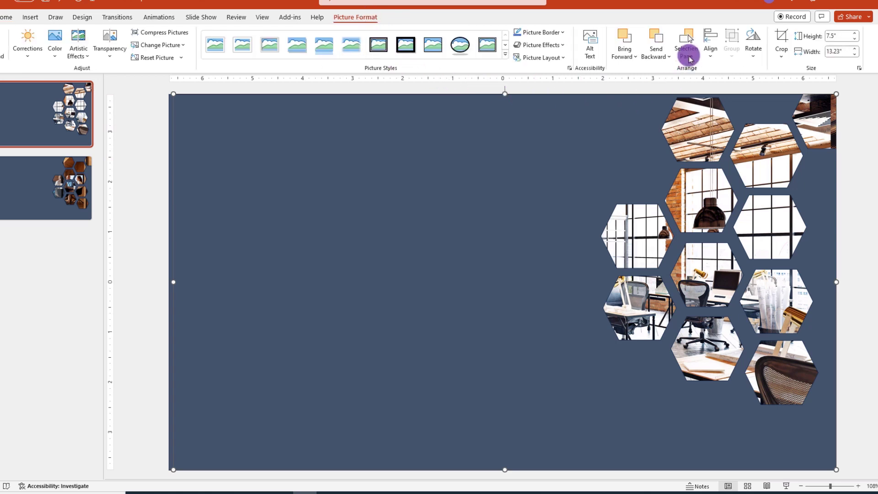
{"action": "left_click", "coordinate": [685, 42]}
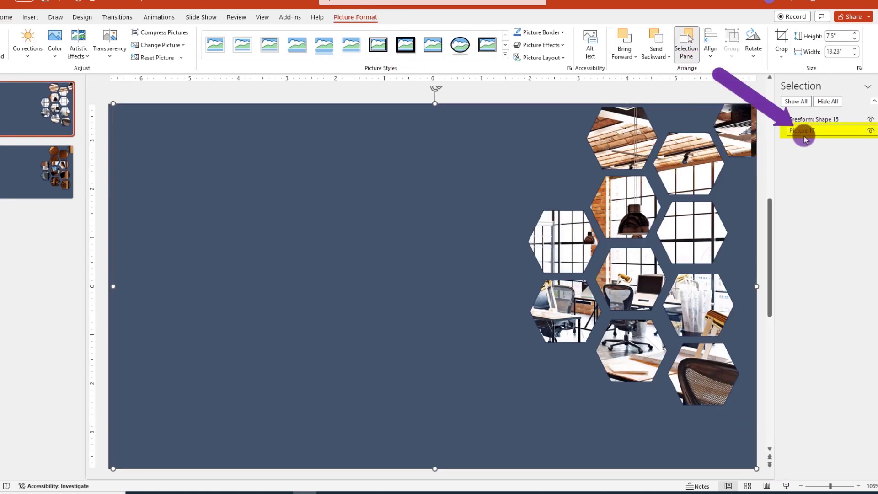
{"action": "double_click", "coordinate": [804, 131]}
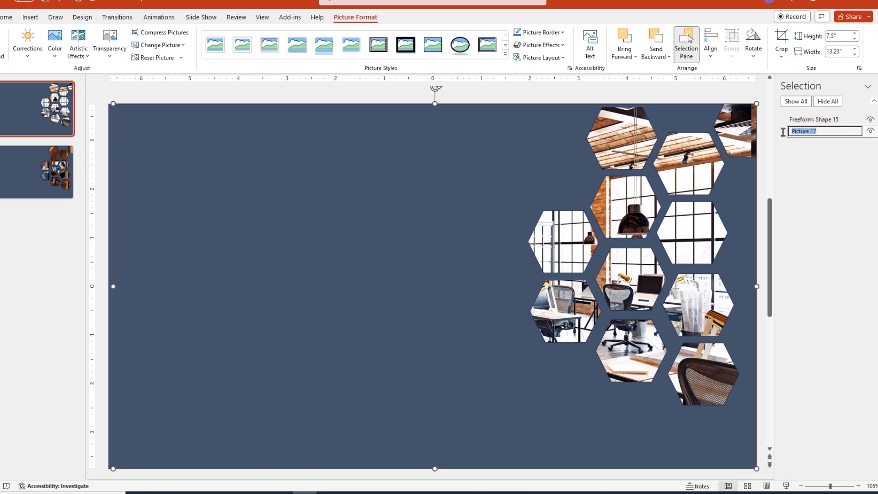
{"action": "type", "text": "Office"}
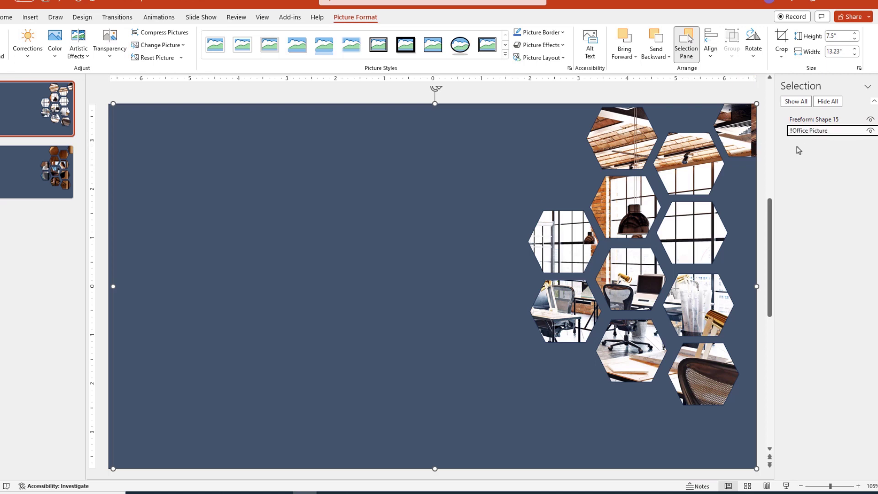
Step: Copy the new name and rename the photo on the second slide to match
{"action": "double_click", "coordinate": [809, 131]}
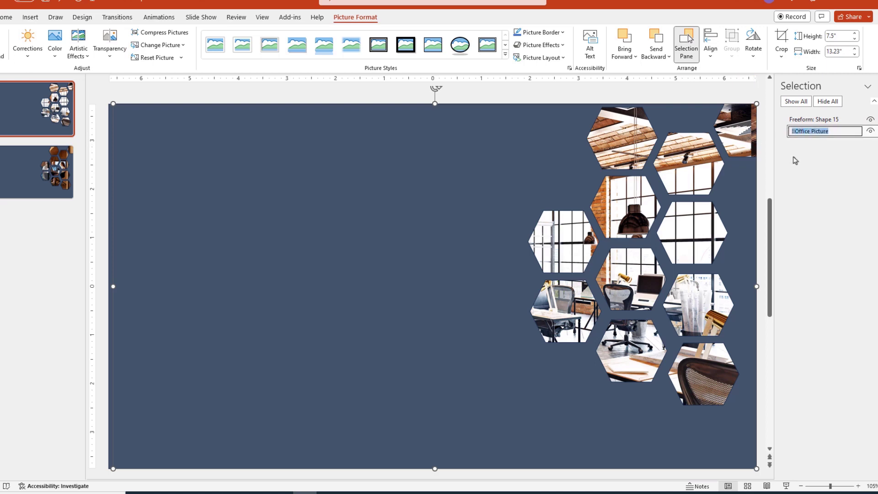
{"action": "right_click", "coordinate": [823, 130]}
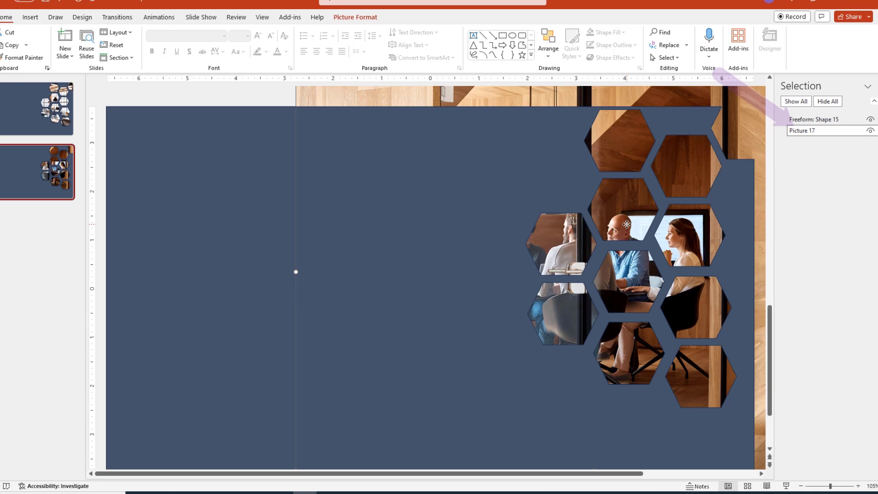
{"action": "double_click", "coordinate": [809, 131]}
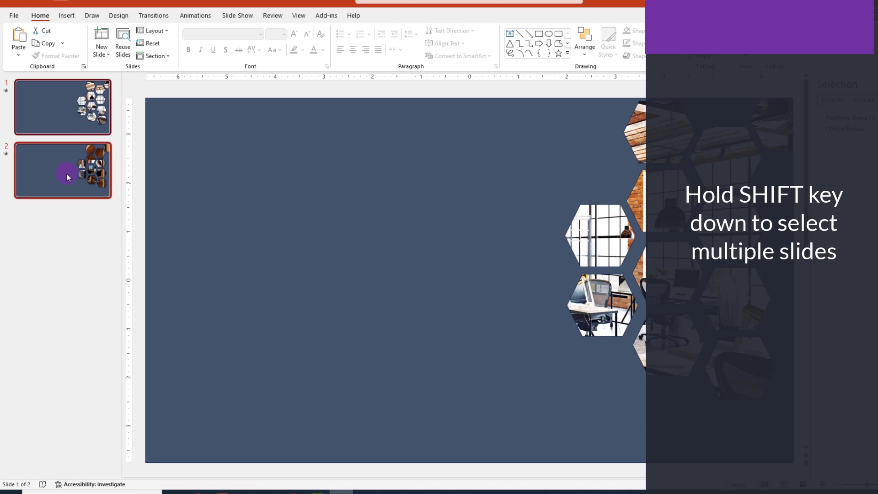
{"action": "left_click", "coordinate": [154, 15]}
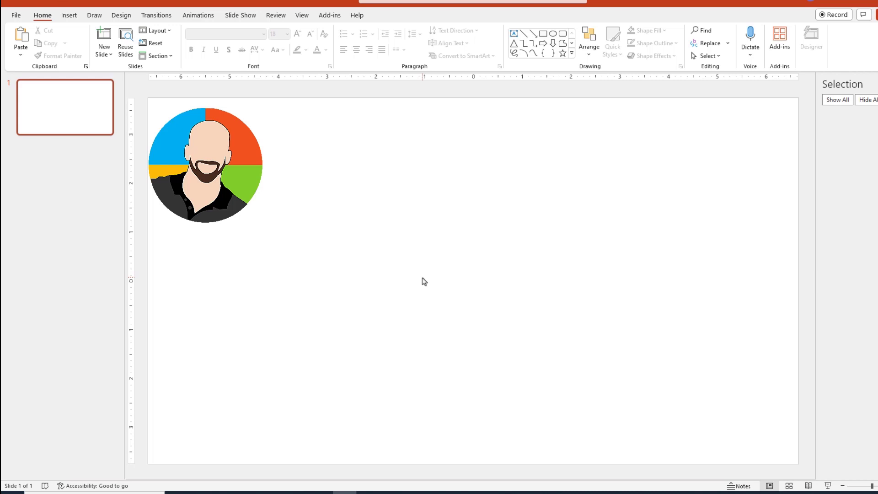
Step: Draw a purple rectangle and fill it with an office interior stock photo
{"action": "left_click_drag", "start_coordinate": [205, 164], "coordinate": [413, 255]}
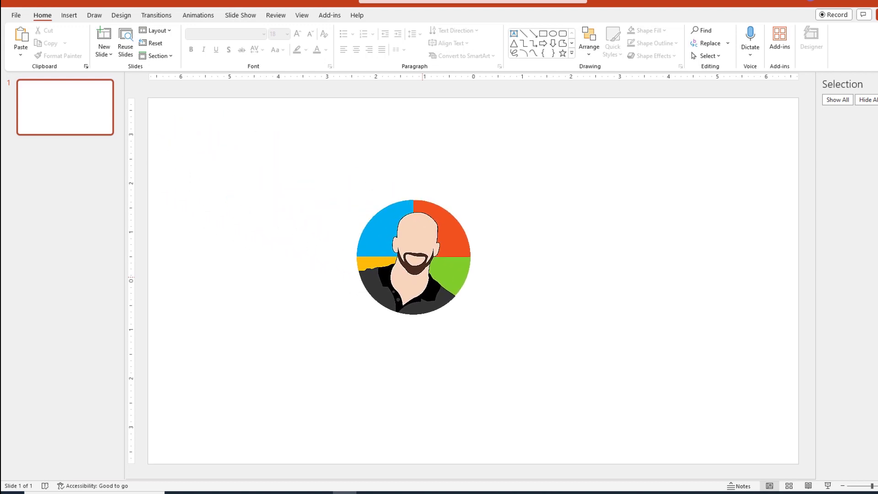
{"action": "left_click_drag", "start_coordinate": [414, 256], "coordinate": [430, 264]}
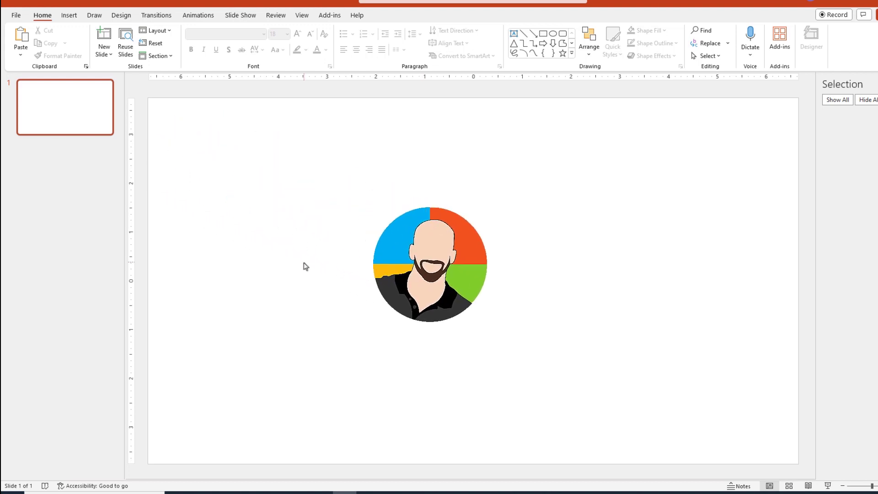
{"action": "left_click", "coordinate": [68, 16]}
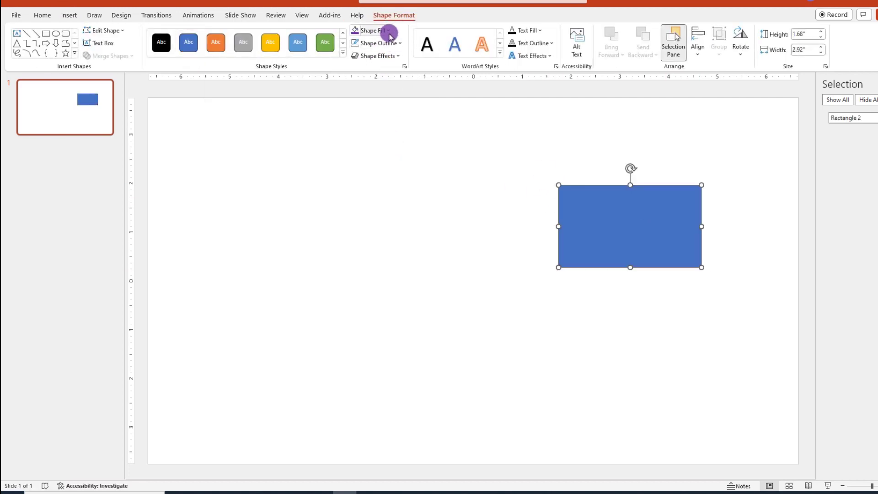
{"action": "left_click", "coordinate": [371, 31]}
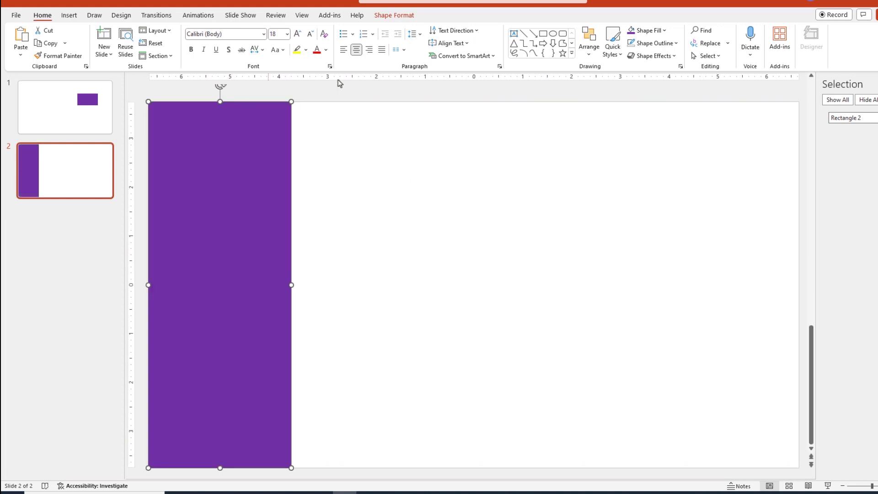
{"action": "left_click", "coordinate": [369, 30]}
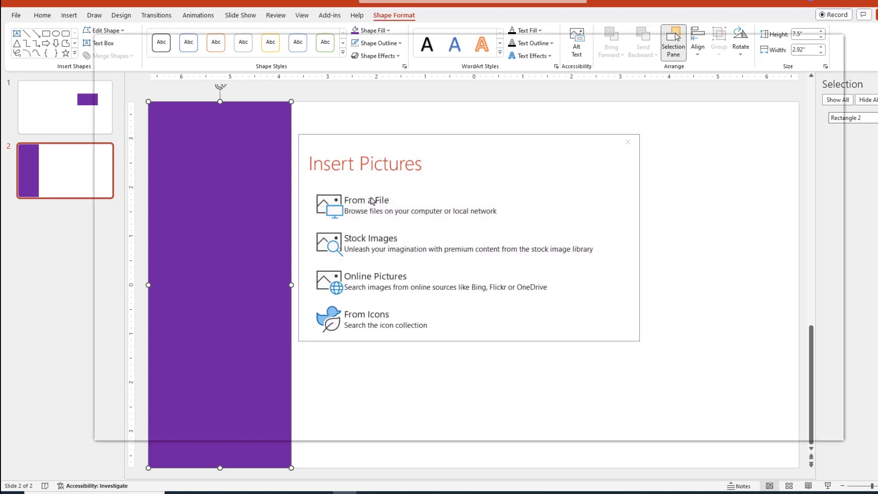
{"action": "left_click", "coordinate": [370, 238]}
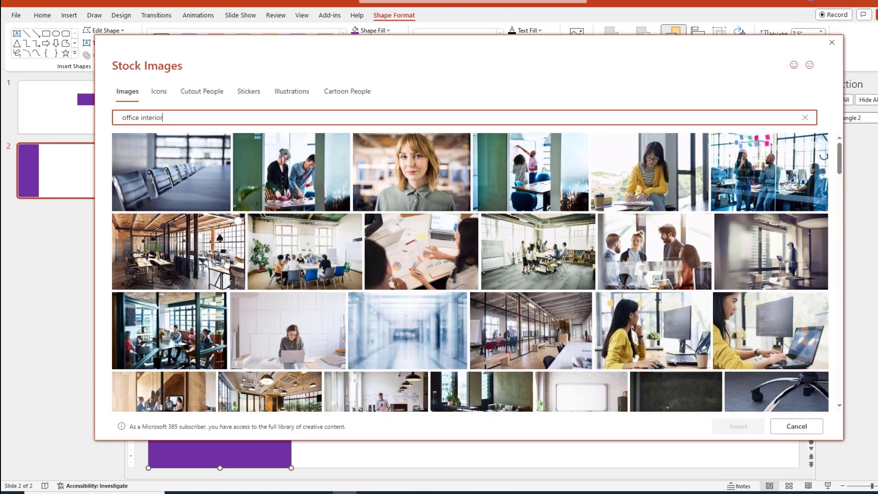
{"action": "left_click", "coordinate": [794, 426]}
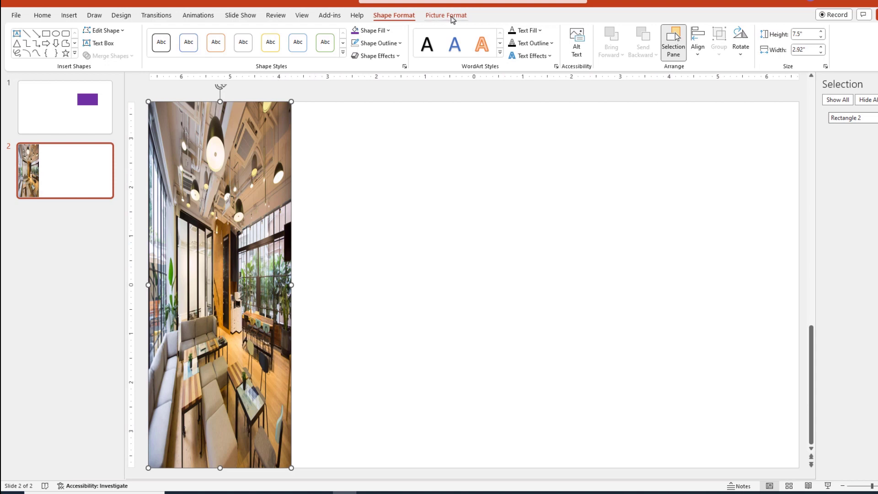
Step: Crop the photo with Fill so it fills its tall shape
{"action": "left_click", "coordinate": [445, 16]}
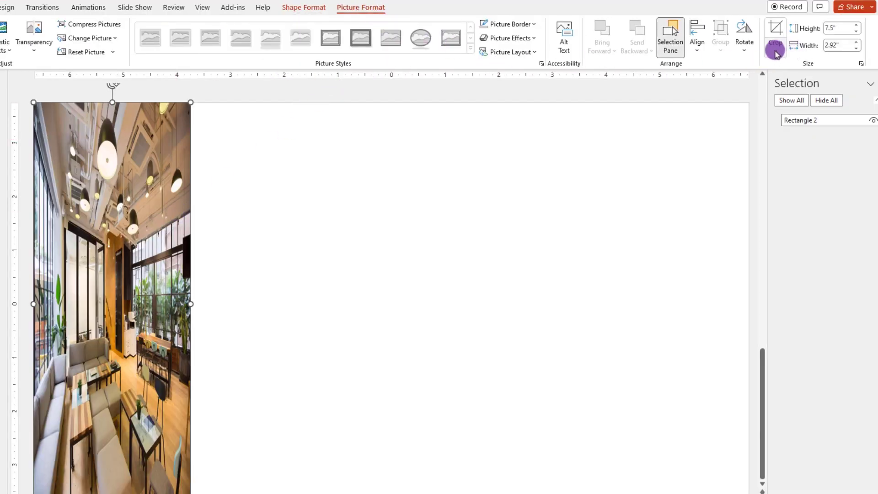
{"action": "left_click", "coordinate": [775, 50]}
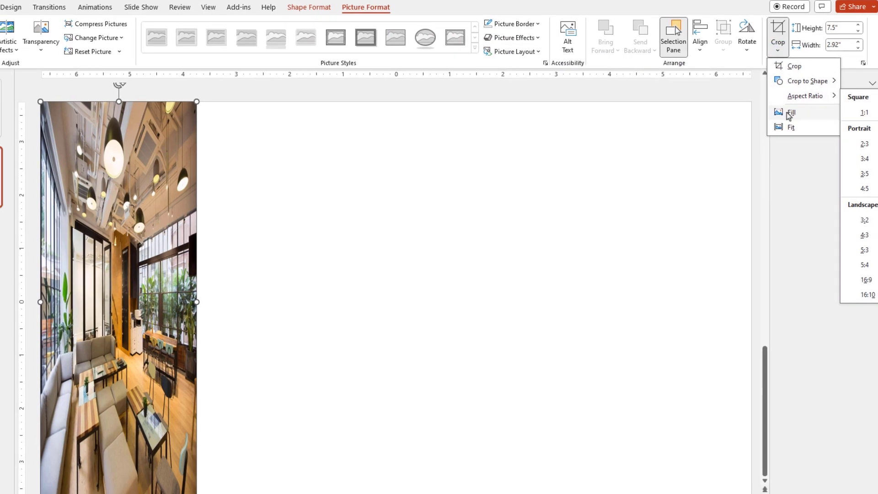
{"action": "left_click", "coordinate": [790, 112]}
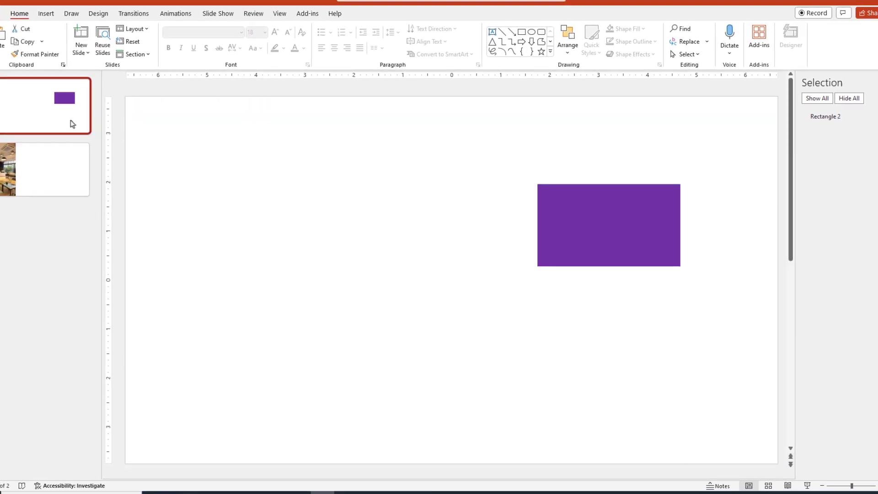
Step: Rename the purple rectangle to '!!Shape to picture' in the Selection Pane
{"action": "left_click", "coordinate": [608, 225]}
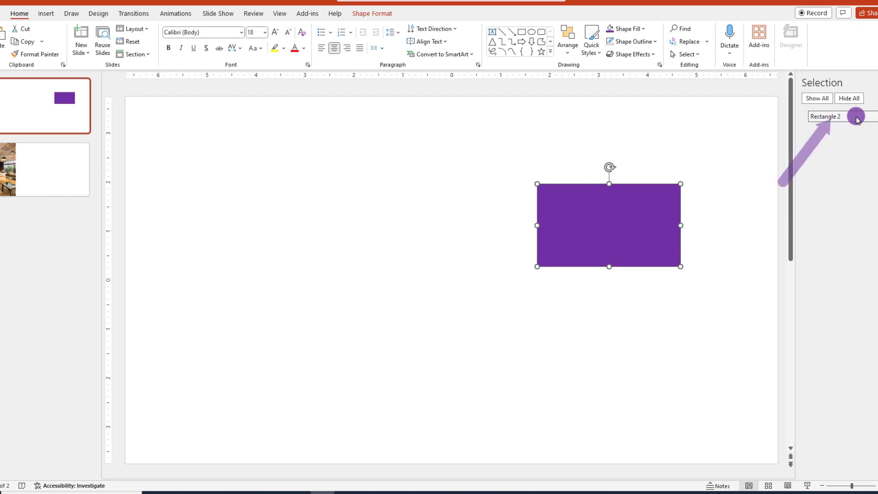
{"action": "double_click", "coordinate": [827, 116]}
{"action": "type", "text": "!!Shape to pic"}
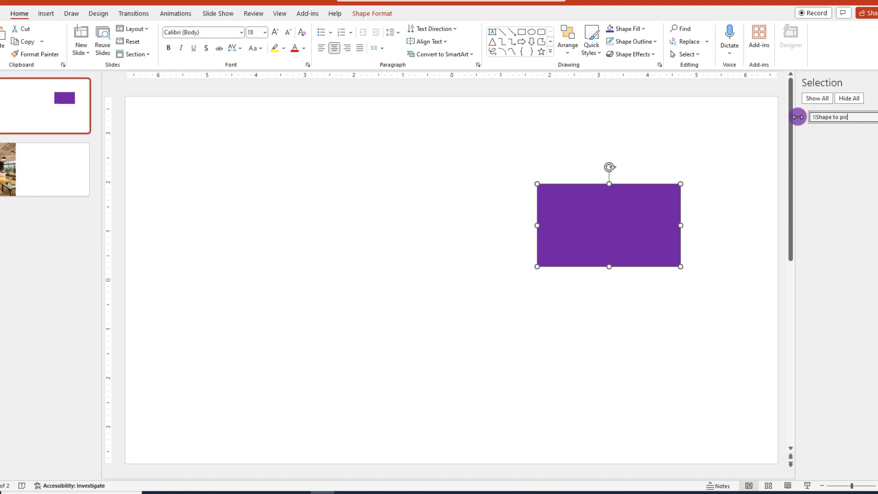
{"action": "right_click", "coordinate": [831, 116]}
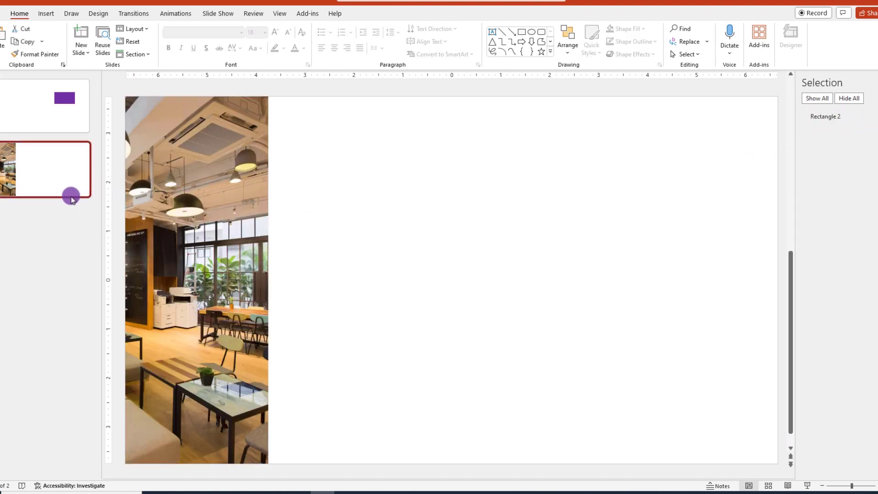
Step: Switch to slide 2 with the restaurant photo and reposition its picture
{"action": "left_click", "coordinate": [195, 280]}
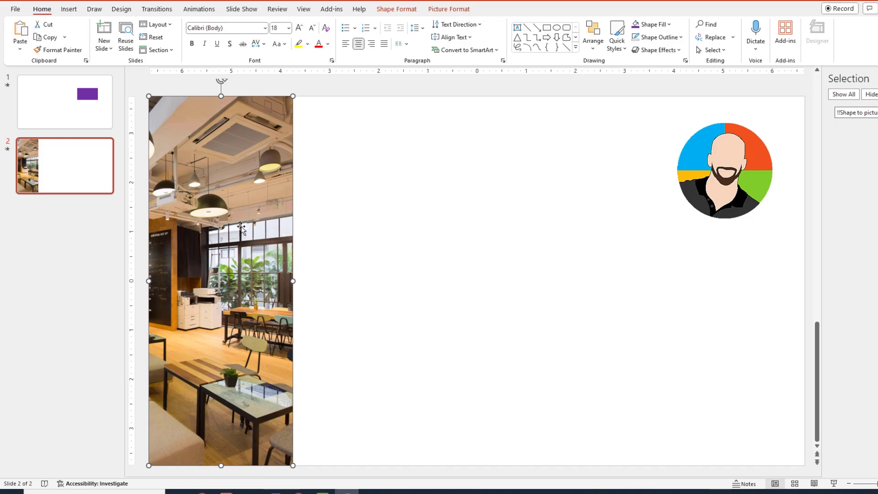
{"action": "left_click_drag", "start_coordinate": [724, 169], "coordinate": [373, 271]}
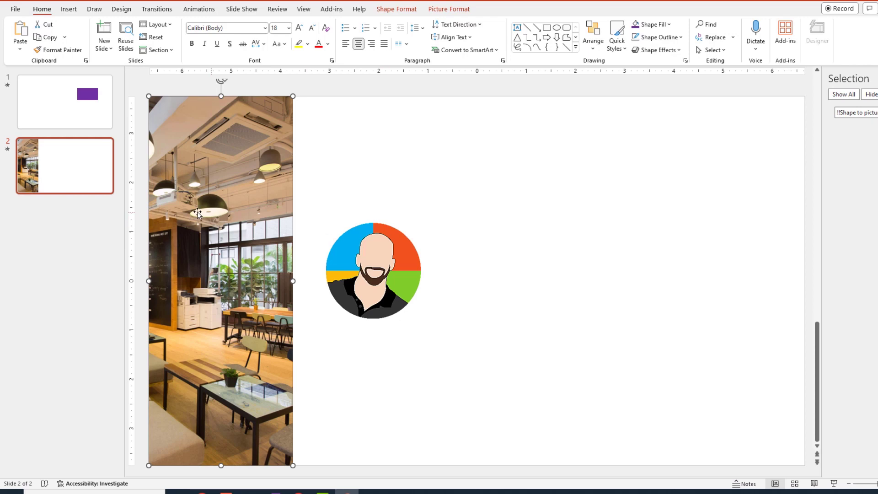
Step: Duplicate slide 2 as slide 3 and change its photo shape to a rounded rectangle
{"action": "right_click", "coordinate": [86, 180]}
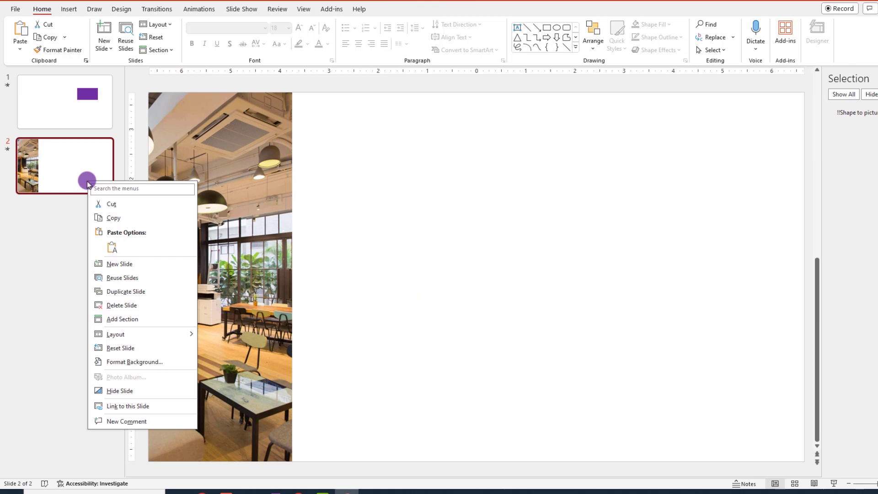
{"action": "left_click", "coordinate": [119, 263]}
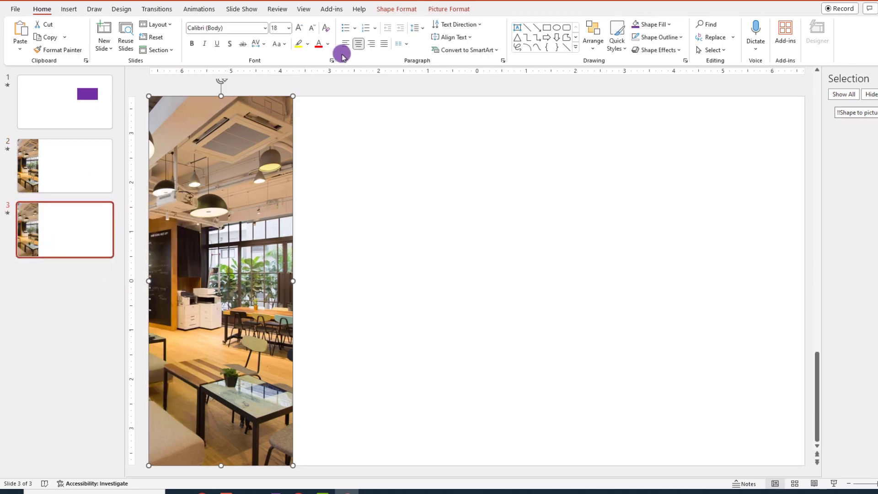
{"action": "left_click", "coordinate": [396, 8]}
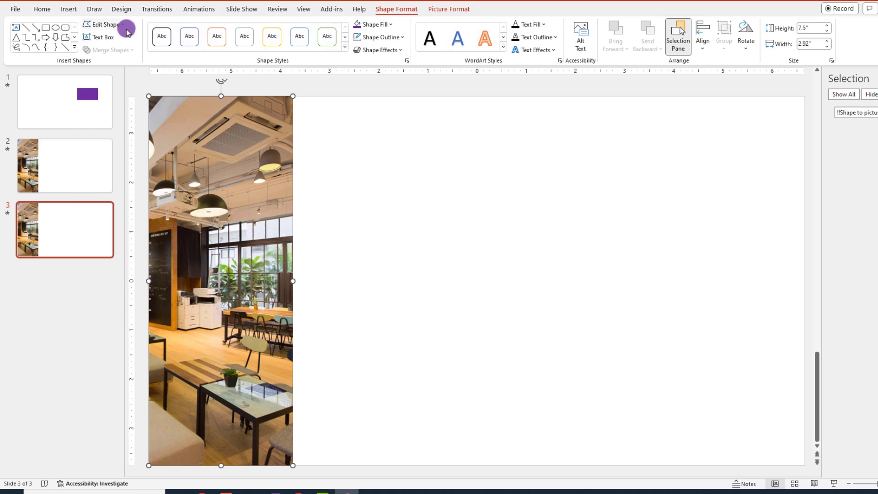
{"action": "left_click", "coordinate": [103, 24]}
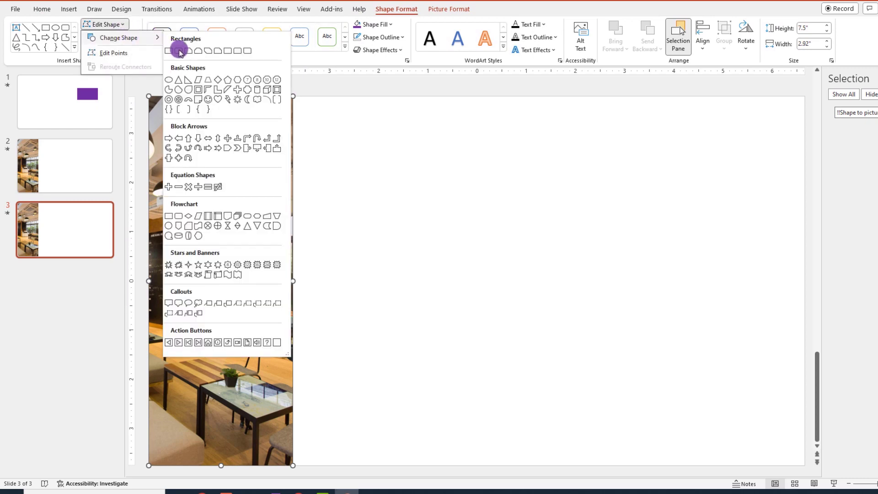
{"action": "left_click", "coordinate": [178, 51]}
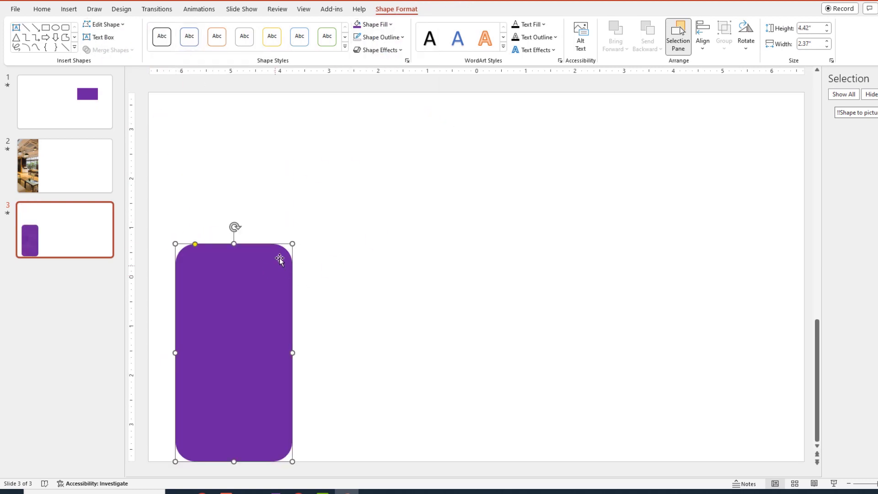
Step: Shrink the purple rounded rectangle into a smaller shape near the top of the slide
{"action": "left_click_drag", "start_coordinate": [173, 245], "coordinate": [291, 133]}
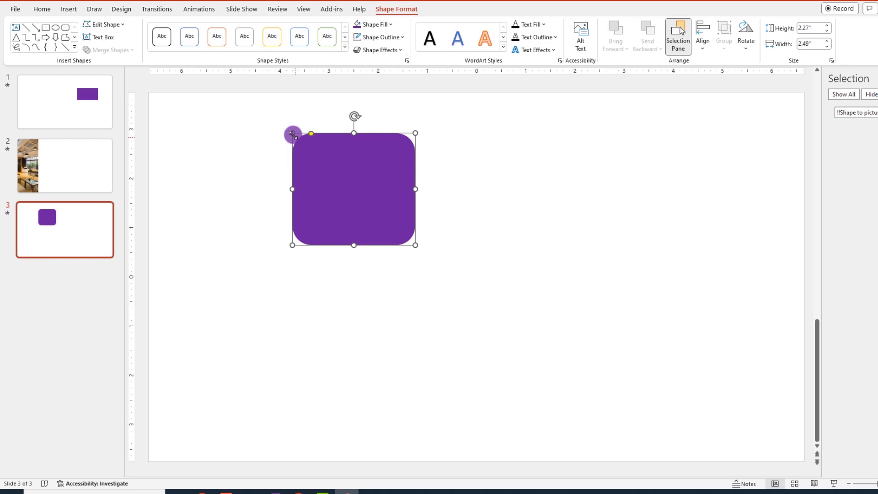
{"action": "left_click_drag", "start_coordinate": [353, 116], "coordinate": [401, 159]}
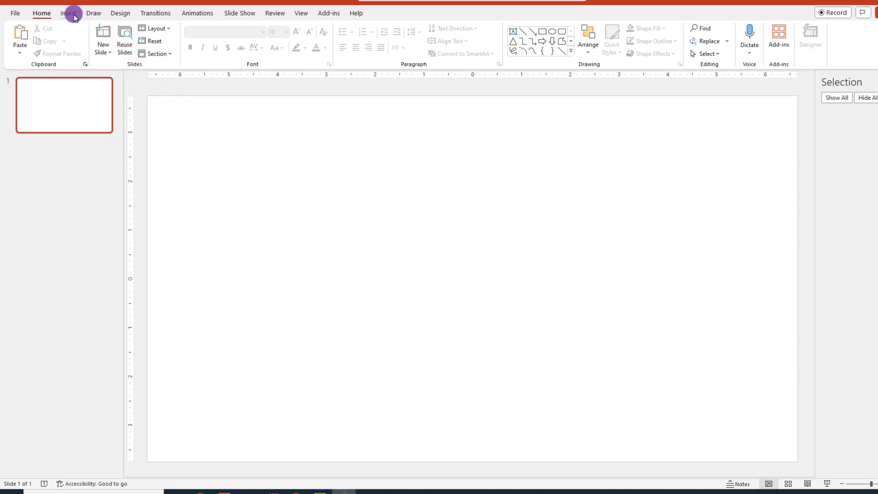
Step: Insert the blue flowing-lines abstract stock video so it fills the blank slide
{"action": "left_click", "coordinate": [651, 39]}
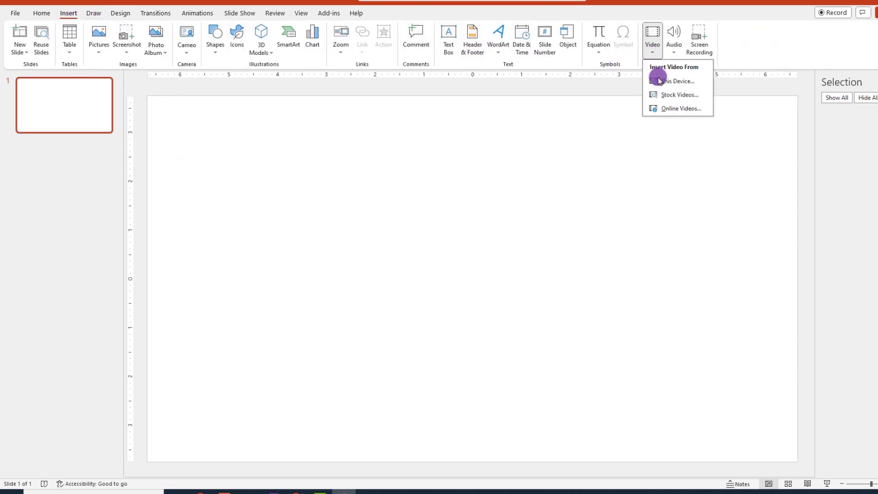
{"action": "left_click", "coordinate": [680, 94]}
{"action": "type", "text": "abstract"}
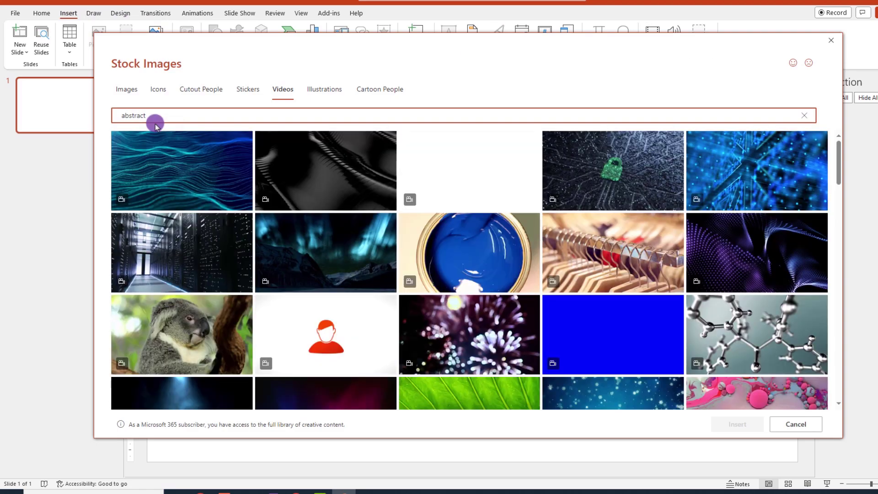
{"action": "left_click", "coordinate": [181, 171]}
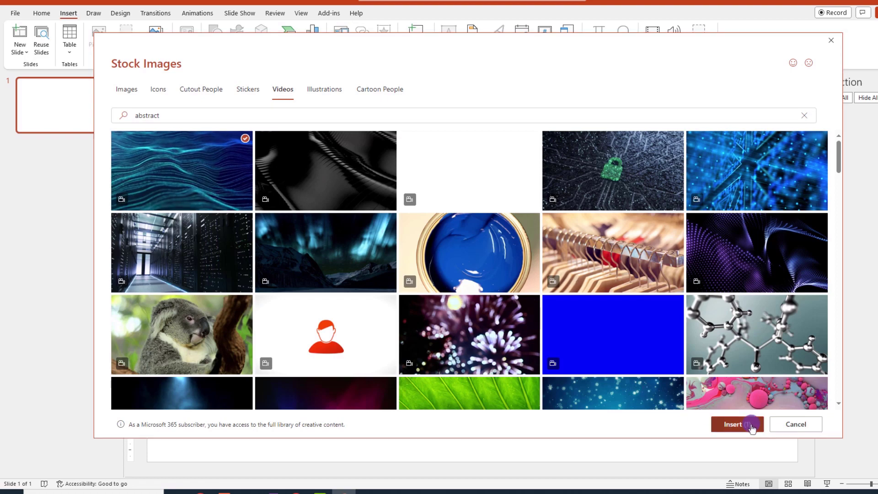
{"action": "left_click", "coordinate": [736, 424]}
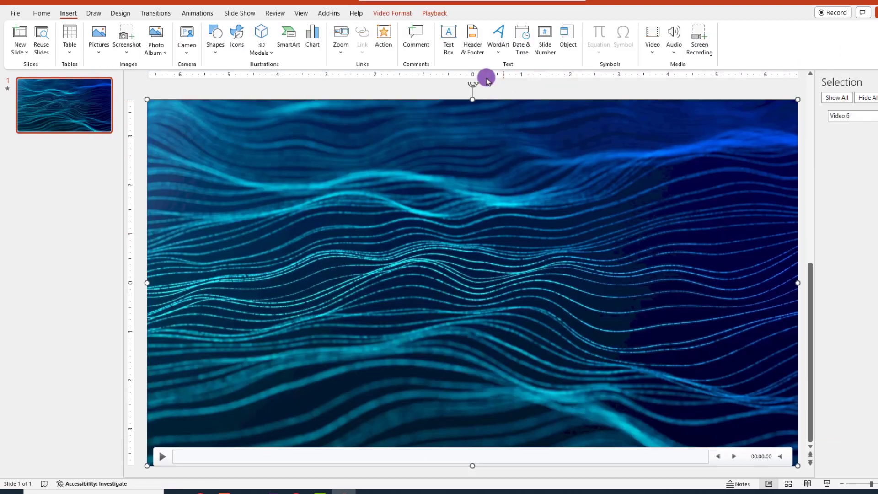
{"action": "left_click", "coordinate": [434, 13]}
{"action": "type", "text": "WELCOME"}
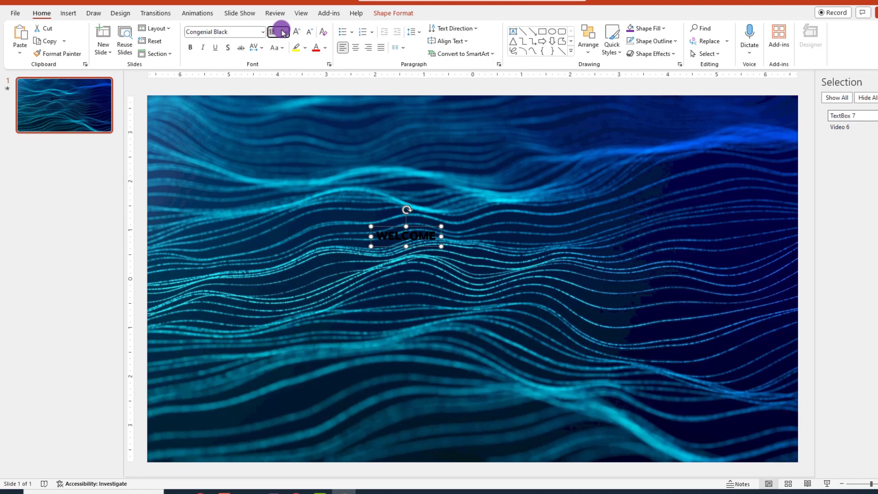
Step: Set the WELCOME text to size 120 and select the wave video behind it
{"action": "type", "text": "120"}
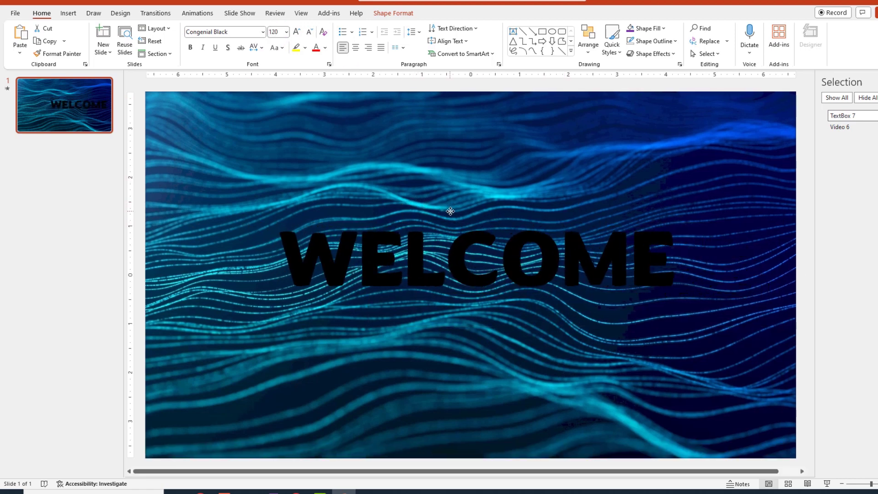
{"action": "left_click", "coordinate": [449, 260]}
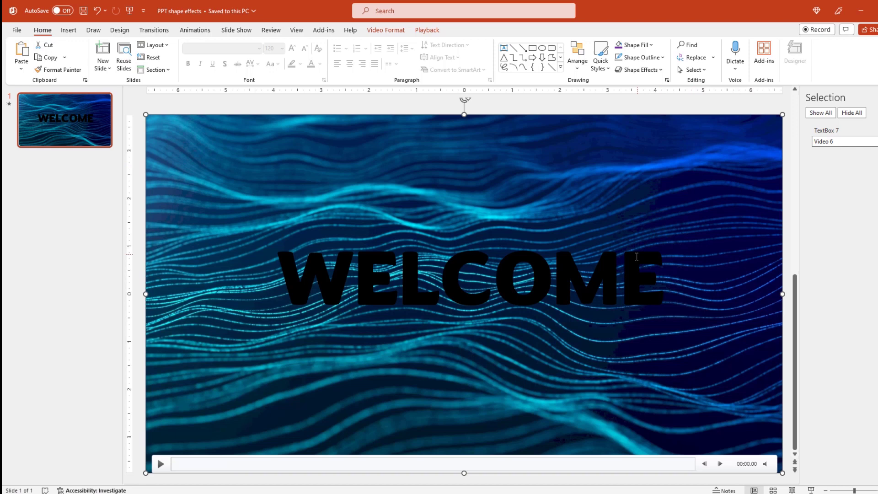
Step: Intersect WELCOME with the video via Merge Shapes, then start a new blank presentation
{"action": "left_click", "coordinate": [472, 278]}
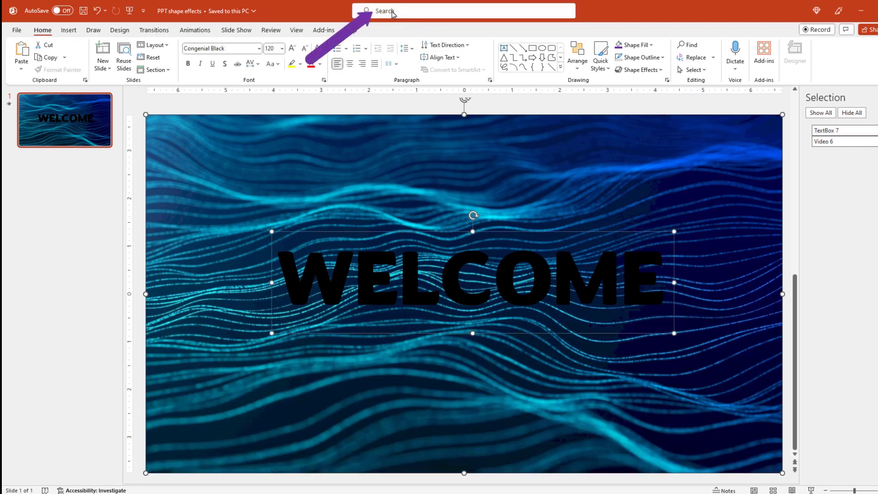
{"action": "type", "text": "merge sha"}
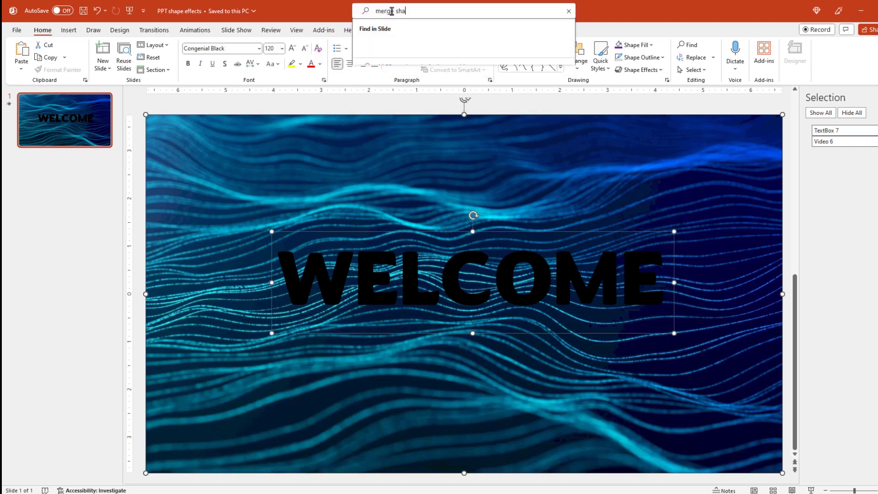
{"action": "type", "text": "merge shapes"}
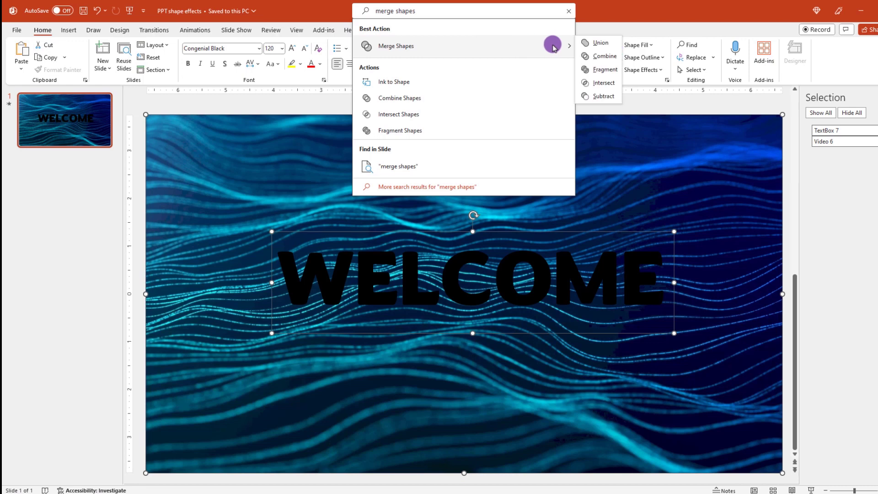
{"action": "left_click", "coordinate": [602, 83]}
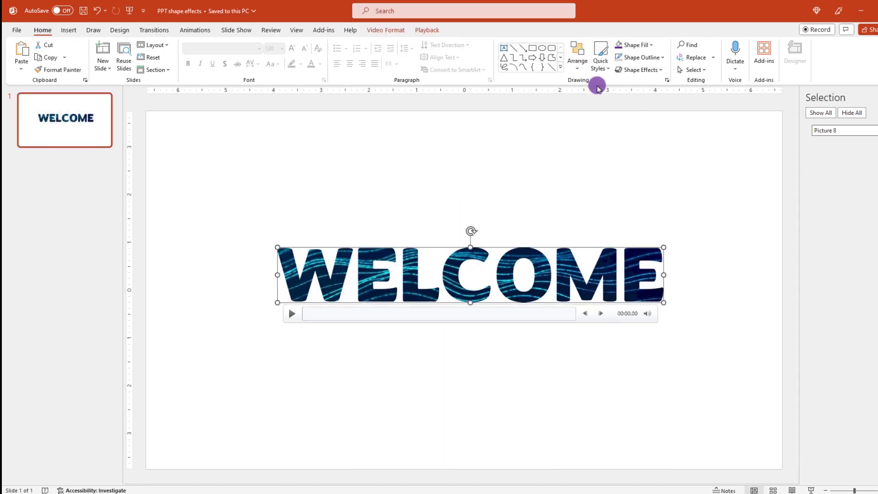
{"action": "left_click", "coordinate": [301, 110]}
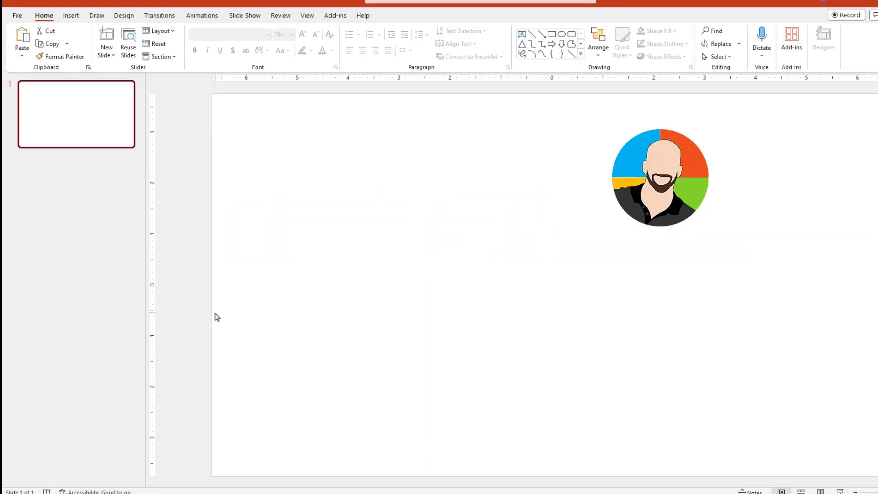
{"action": "mouse_move", "coordinate": [79, 146]}
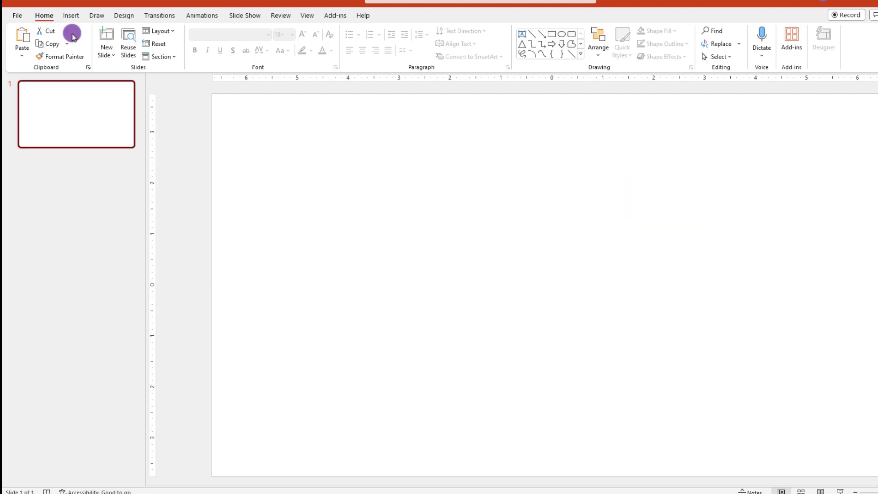
Step: Insert the purple abstract video from this device onto the slide
{"action": "left_click", "coordinate": [663, 39]}
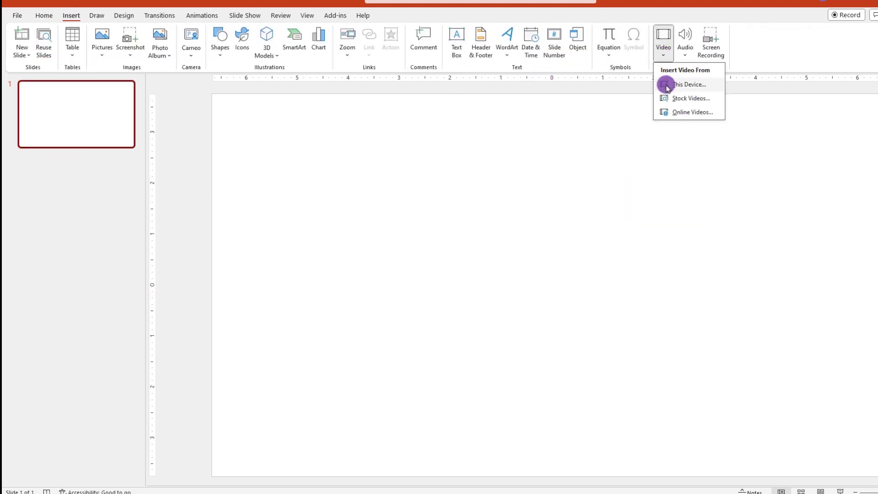
{"action": "left_click", "coordinate": [692, 98]}
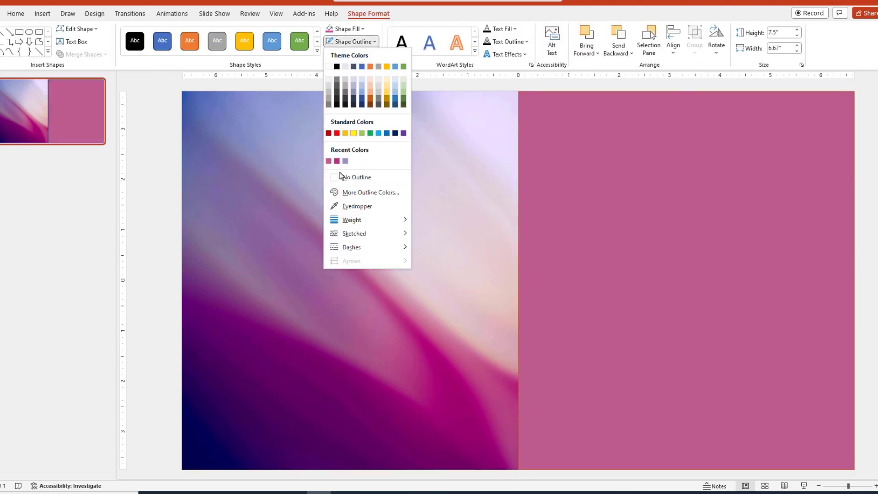
Step: Remove the pink rectangle's outline and enter Edit Points on it
{"action": "left_click", "coordinate": [357, 177]}
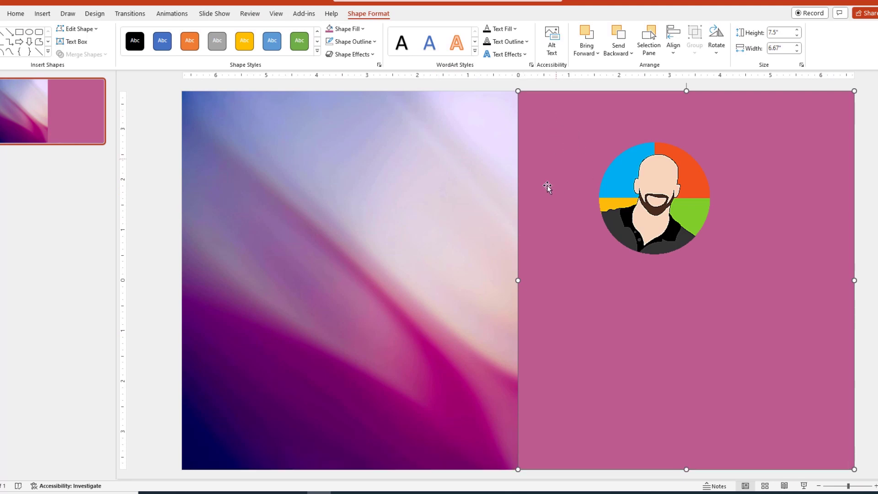
{"action": "key", "text": "delete"}
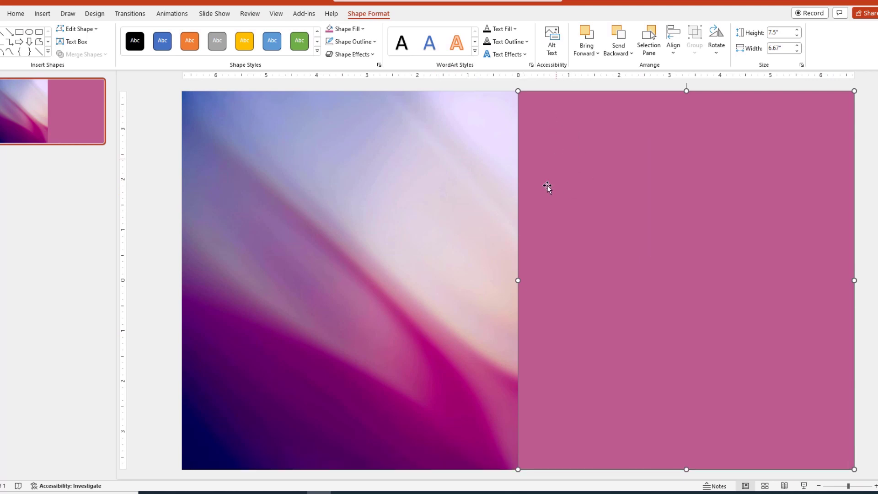
{"action": "right_click", "coordinate": [547, 187]}
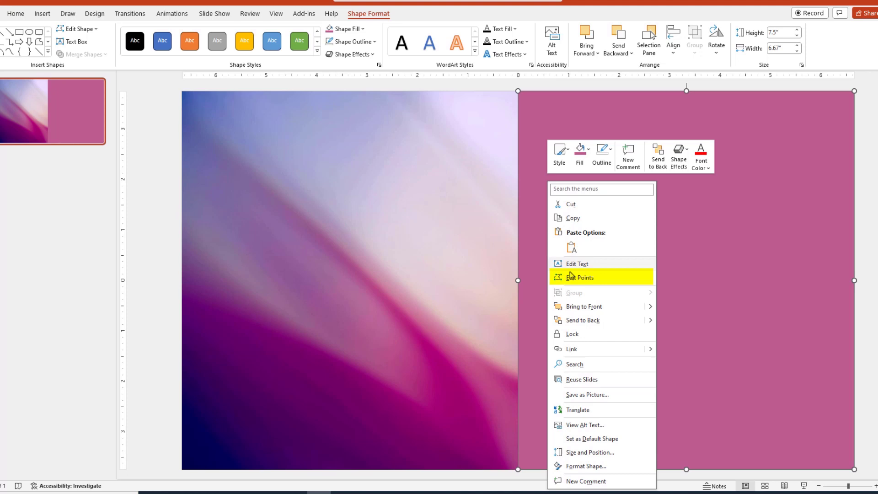
{"action": "left_click", "coordinate": [580, 276]}
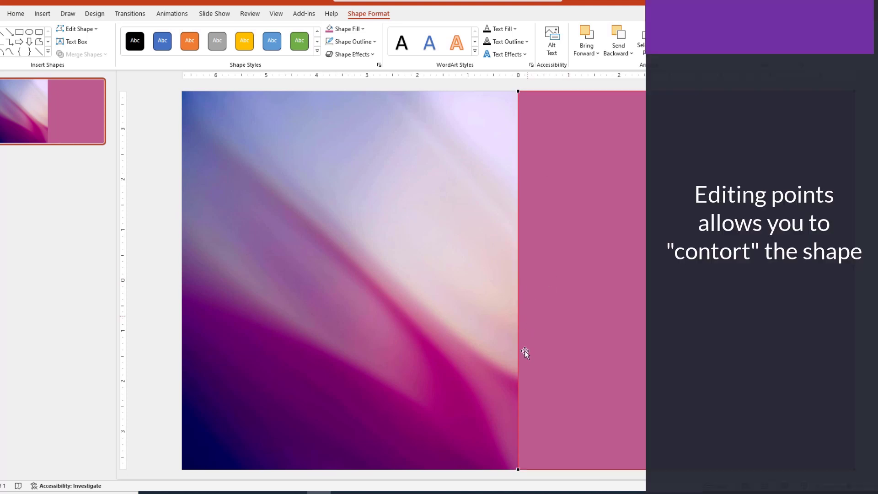
{"action": "mouse_move", "coordinate": [520, 343]}
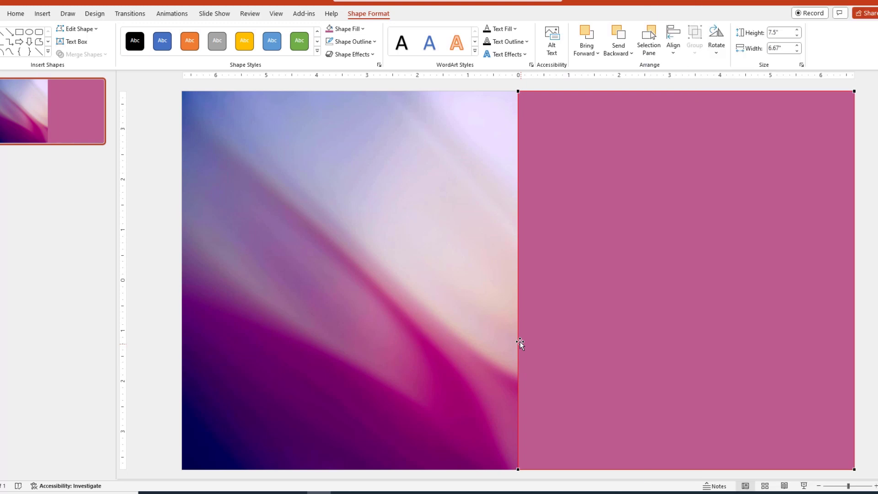
Step: Add a point on the rectangle's left edge and bend that edge into a curve
{"action": "left_click_drag", "start_coordinate": [446, 293], "coordinate": [514, 341]}
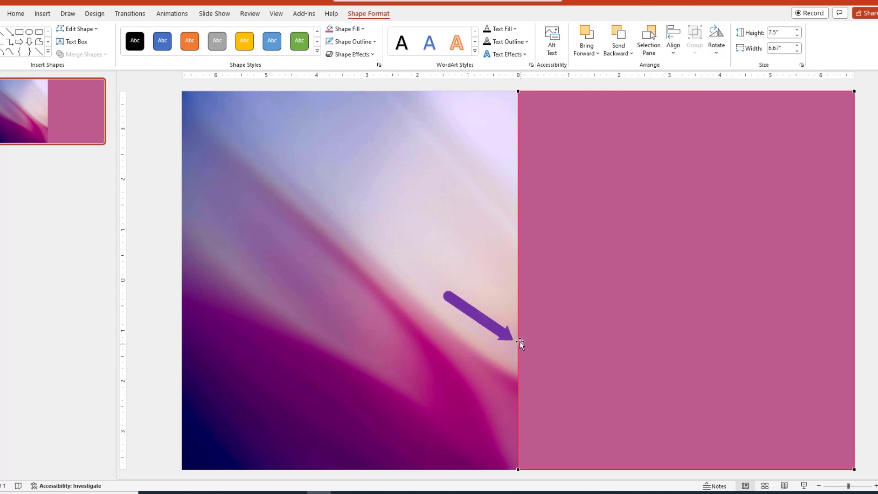
{"action": "left_click_drag", "start_coordinate": [516, 345], "coordinate": [516, 321]}
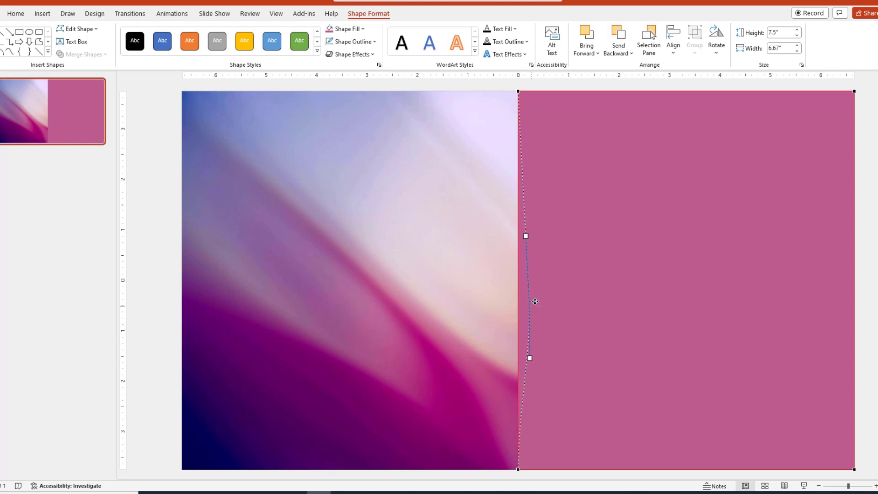
{"action": "left_click_drag", "start_coordinate": [525, 235], "coordinate": [562, 273]}
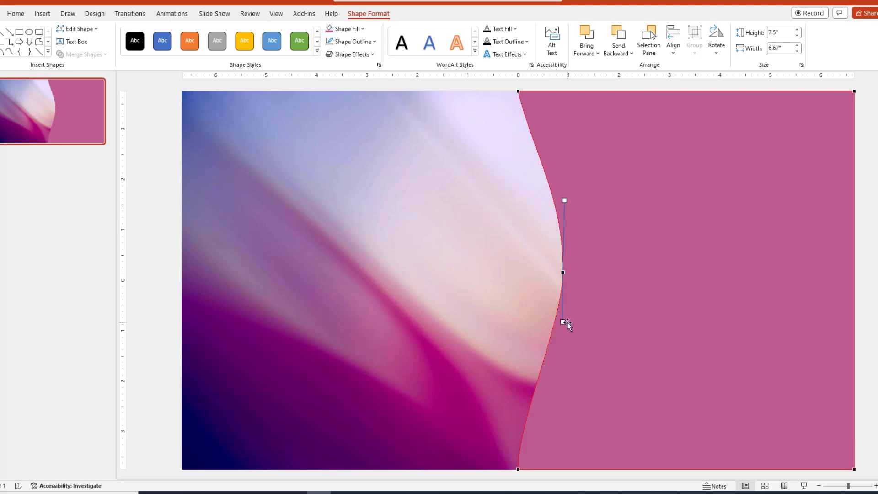
{"action": "left_click_drag", "start_coordinate": [564, 322], "coordinate": [582, 319]}
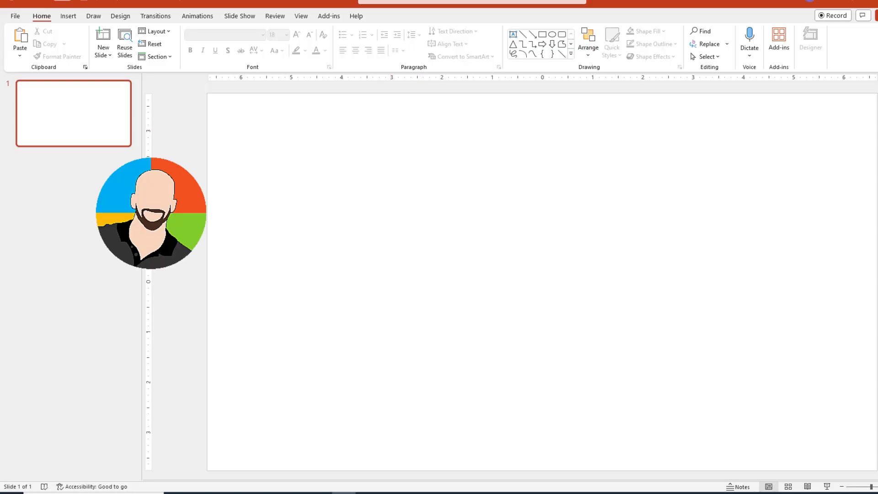
{"action": "mouse_move", "coordinate": [165, 157]}
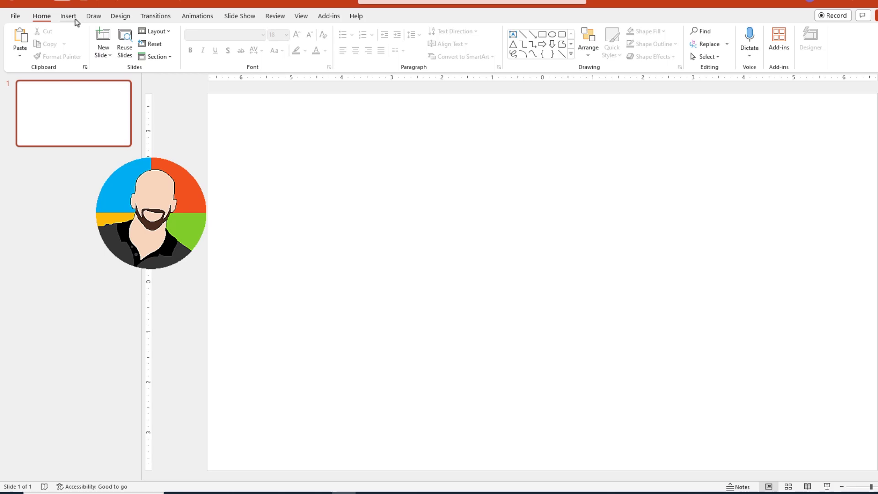
{"action": "mouse_move", "coordinate": [67, 19]}
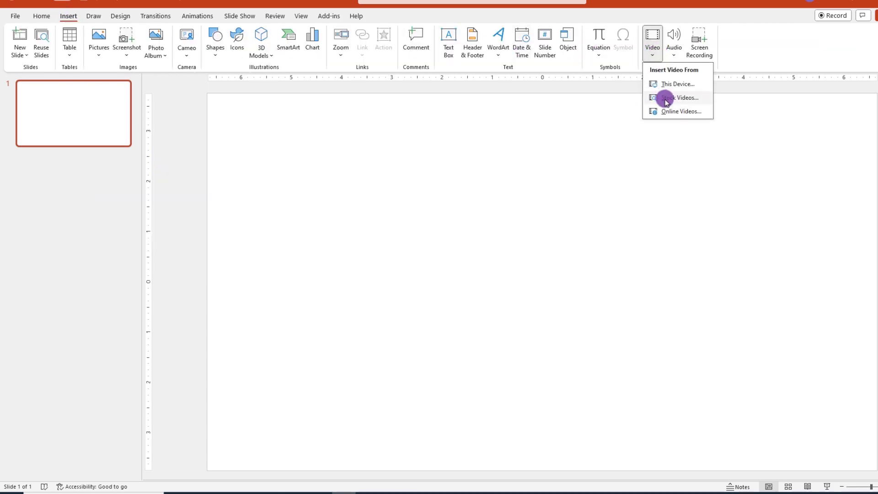
Step: Insert the blue abstract stock video and start drawing a full-slide rectangle over it
{"action": "left_click", "coordinate": [679, 98]}
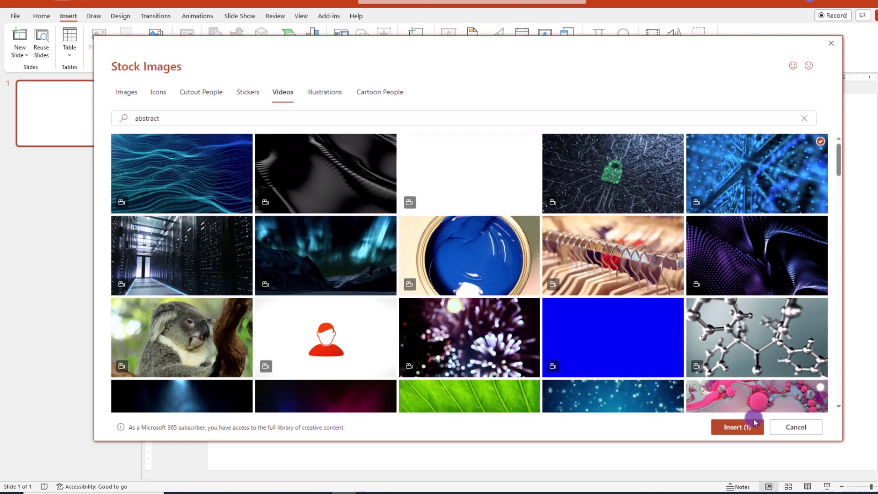
{"action": "left_click", "coordinate": [736, 427]}
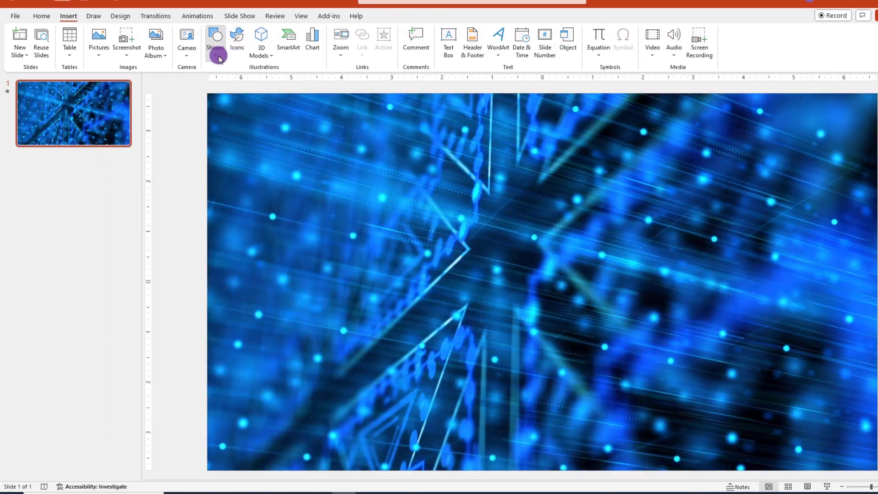
{"action": "left_click", "coordinate": [214, 39]}
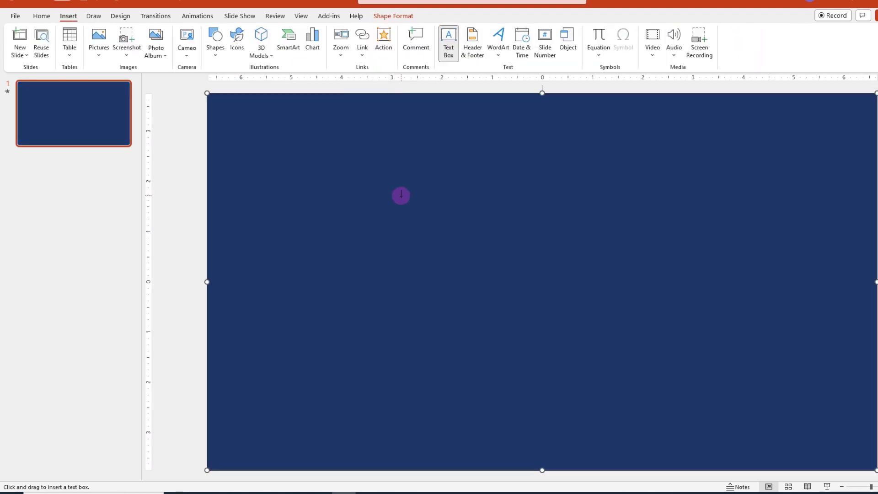
Step: Add WELCOME text and subtract it from the dark blue rectangle so the video shows through
{"action": "type", "text": "WELCOME"}
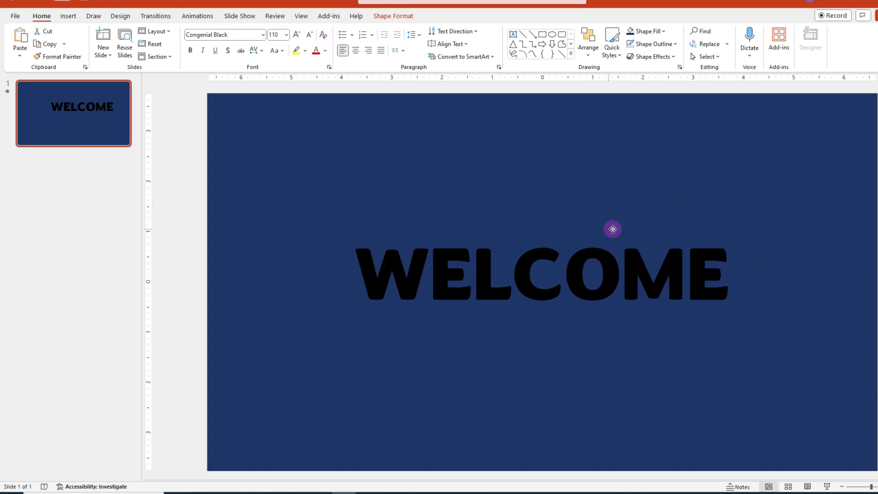
{"action": "left_click", "coordinate": [599, 243]}
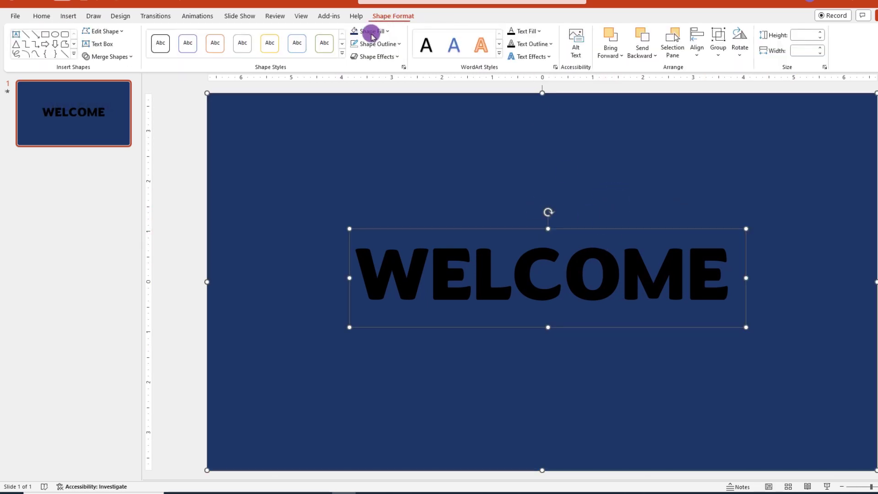
{"action": "left_click", "coordinate": [108, 56]}
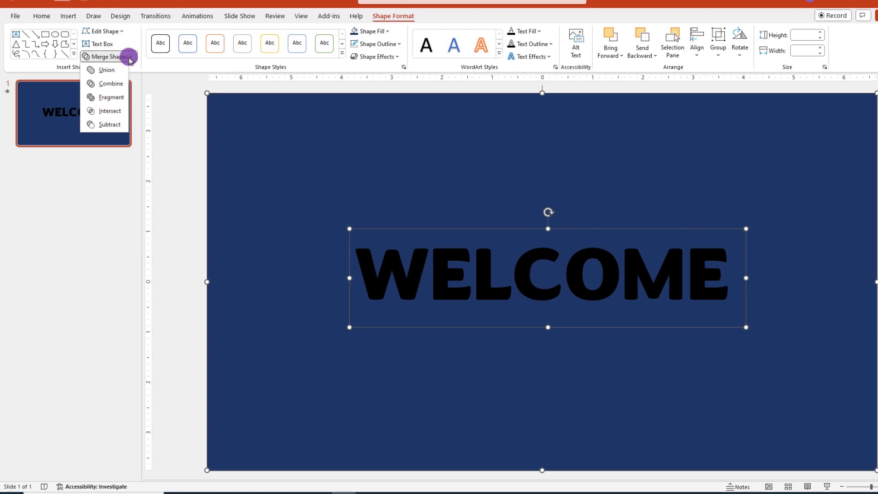
{"action": "left_click", "coordinate": [110, 124]}
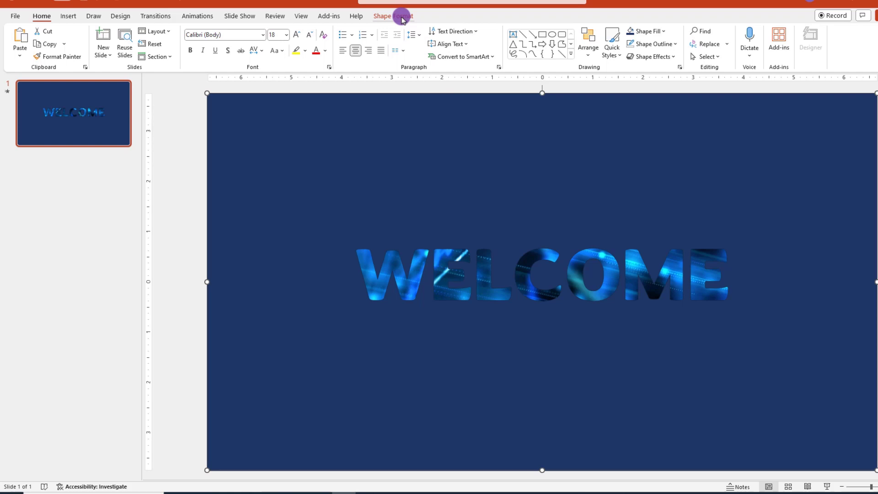
Step: Give the dark blue cut-out rectangle about 7% fill transparency via More Fill Colors
{"action": "left_click", "coordinate": [392, 16]}
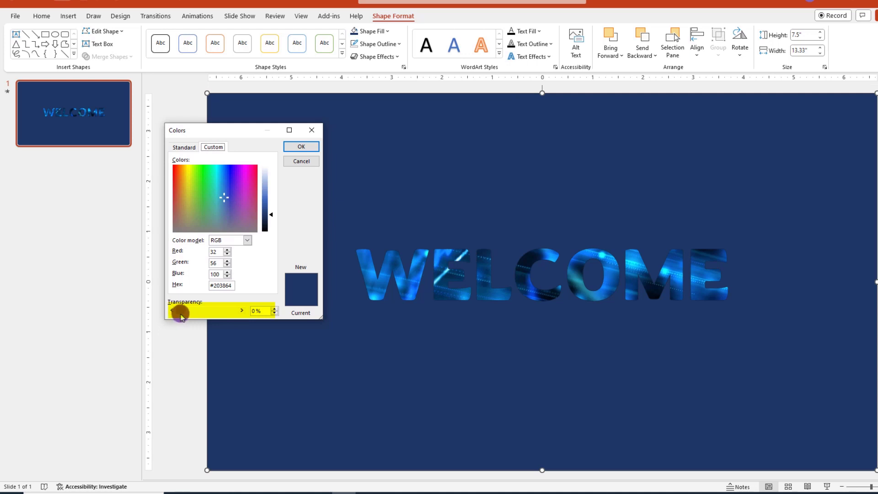
{"action": "left_click_drag", "start_coordinate": [179, 311], "coordinate": [188, 310]}
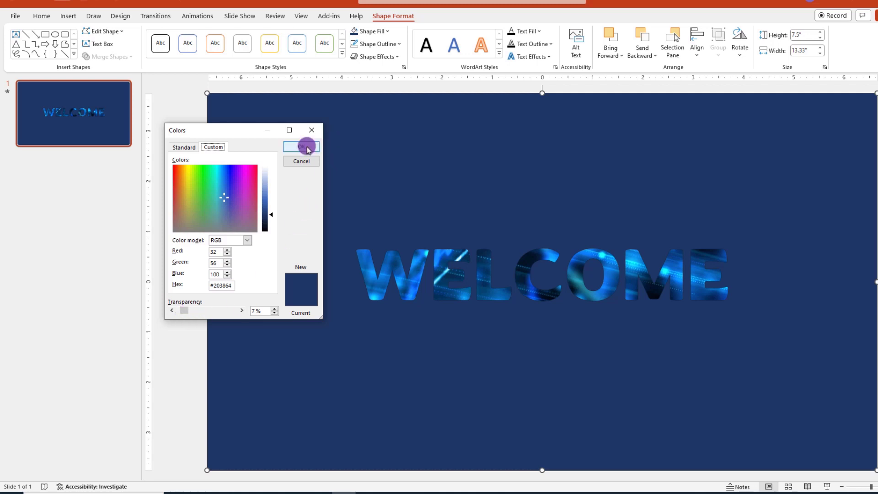
{"action": "left_click", "coordinate": [301, 146]}
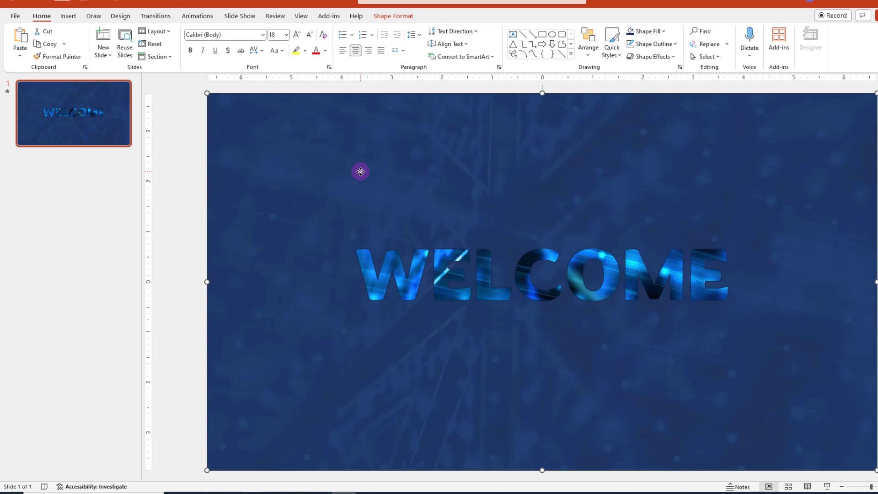
Step: Select the cut-out rectangle, then switch to the Blur presentation with the bridge title slide
{"action": "left_click", "coordinate": [393, 16]}
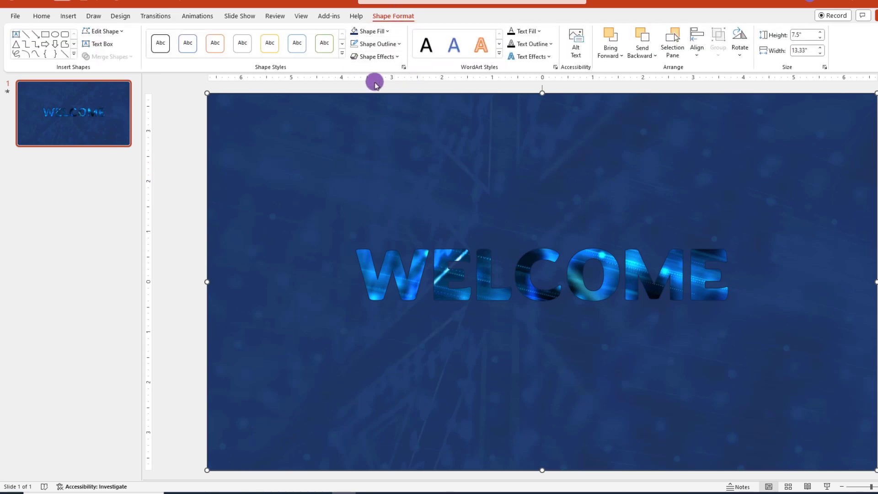
{"action": "left_click", "coordinate": [374, 57]}
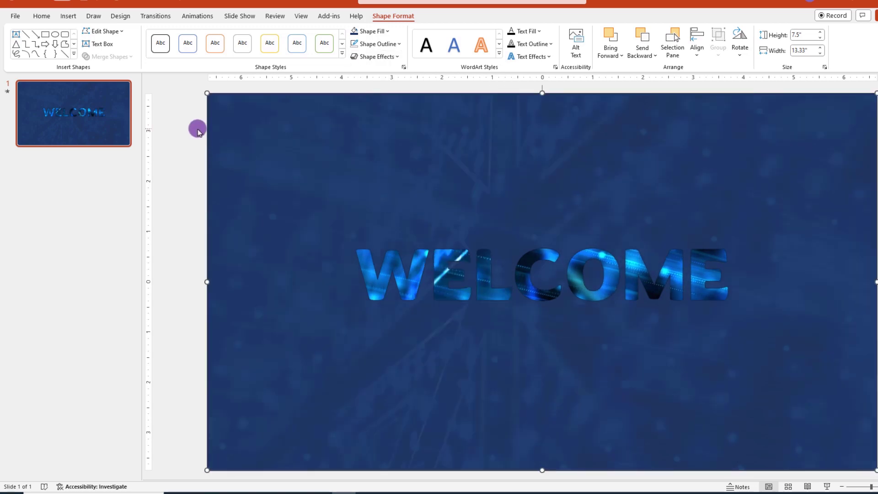
{"action": "left_click", "coordinate": [69, 109]}
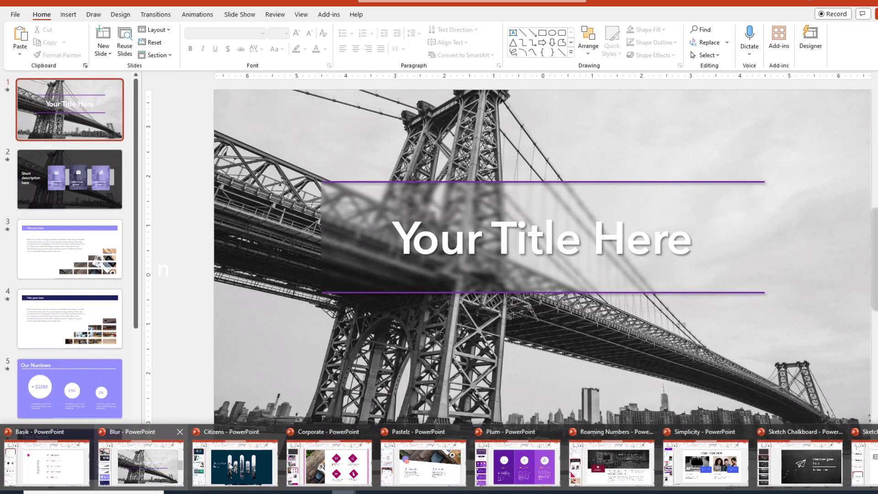
Step: Switch to the Simplicity presentation, then to another open template with icon slides
{"action": "left_click", "coordinate": [326, 463]}
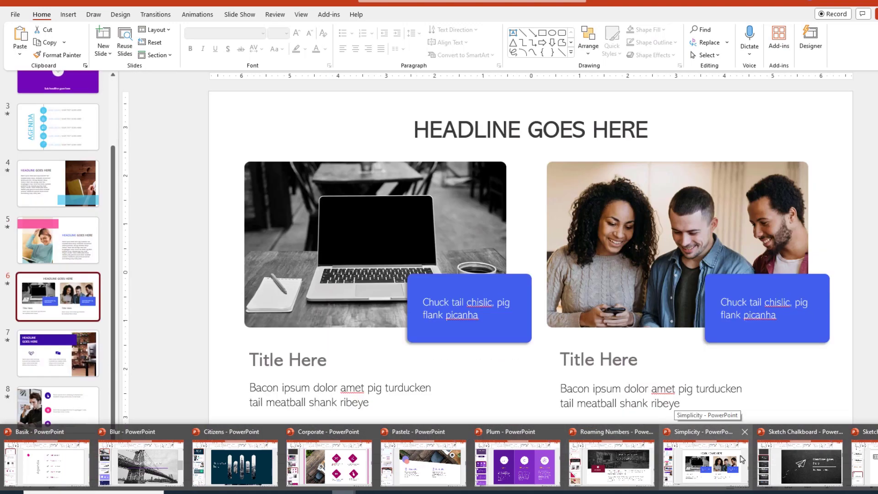
{"action": "left_click", "coordinate": [57, 363]}
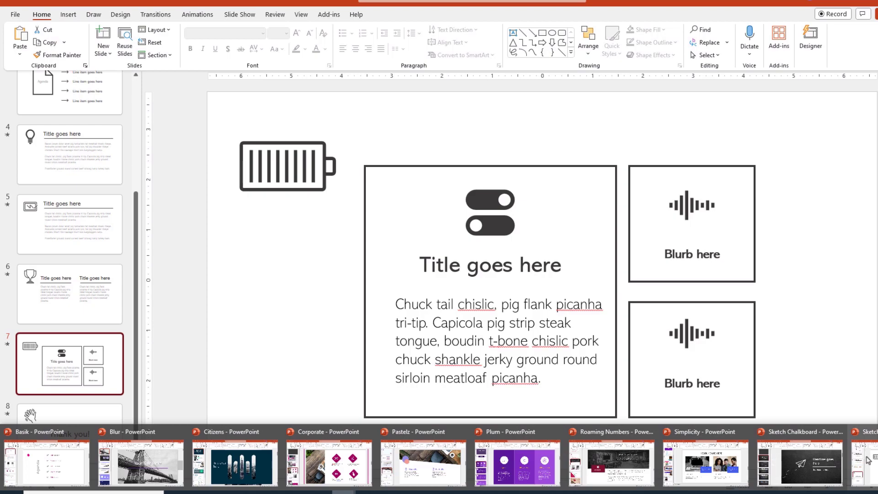